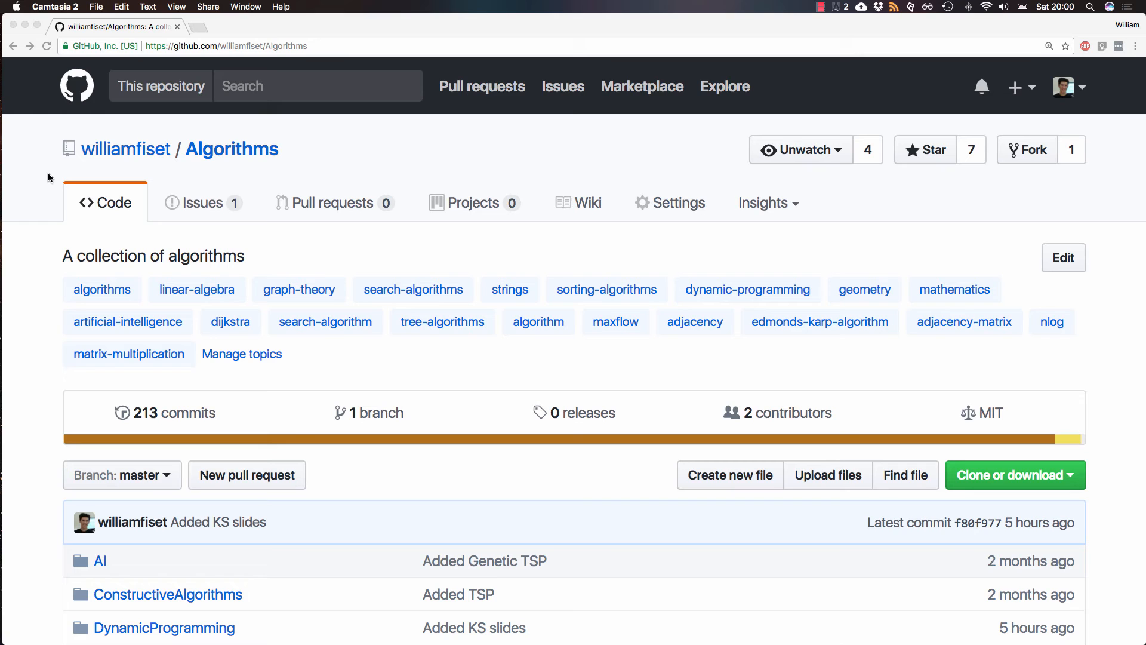
- Open Knapsack_01.java via the 'Knapsack 0/1' link in the README's Dynamic Programming list
{"action": "scroll", "scroll_direction": "down", "scroll_amount": 3}
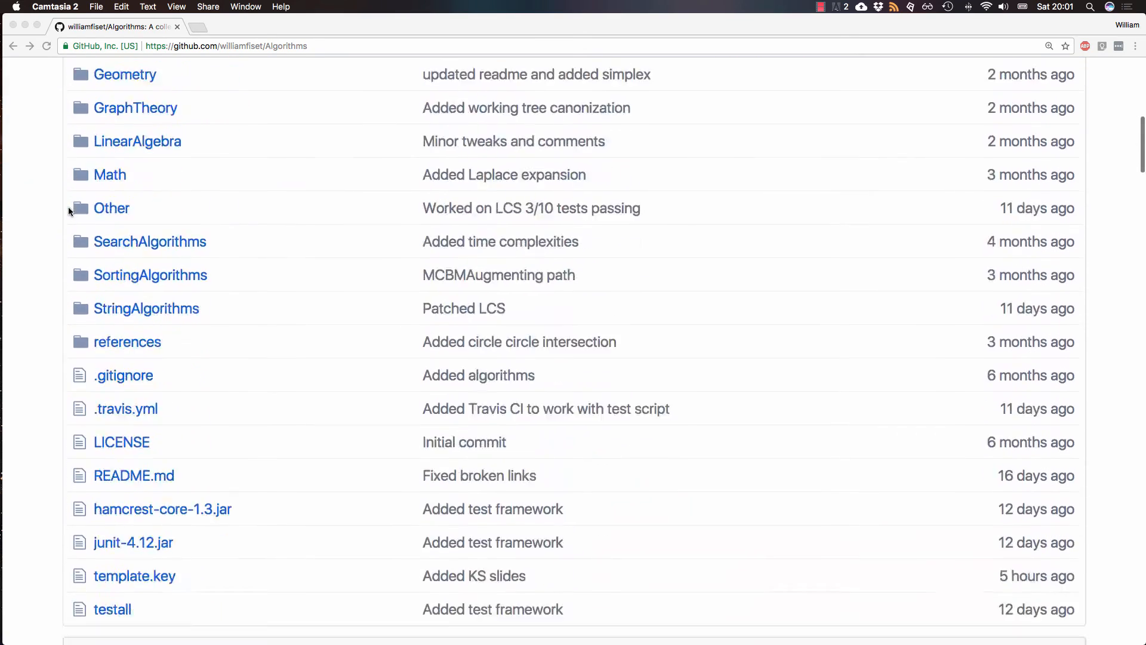
{"action": "scroll", "scroll_direction": "down", "scroll_amount": 3}
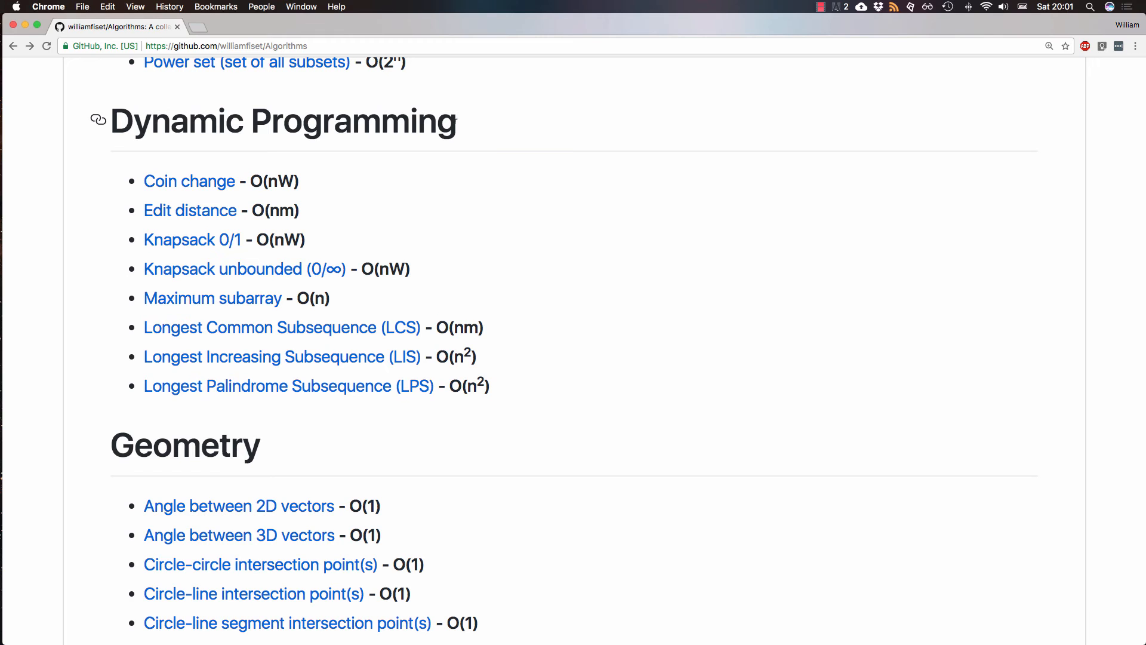
{"action": "scroll", "scroll_direction": "down", "scroll_amount": 3}
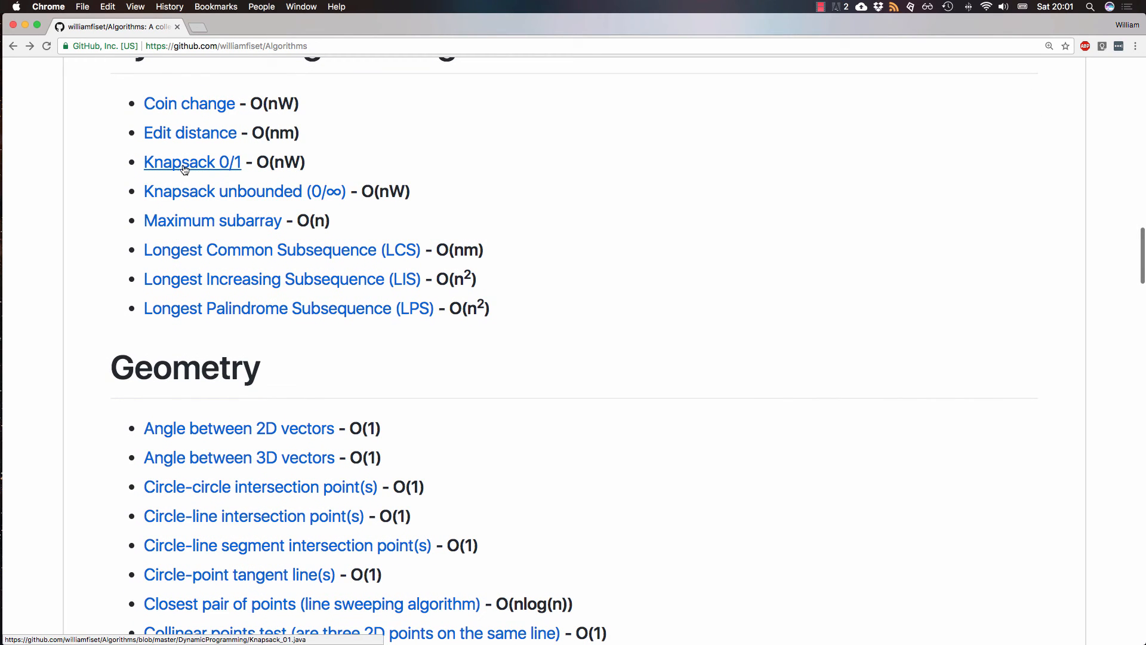
{"action": "left_click", "coordinate": [176, 167]}
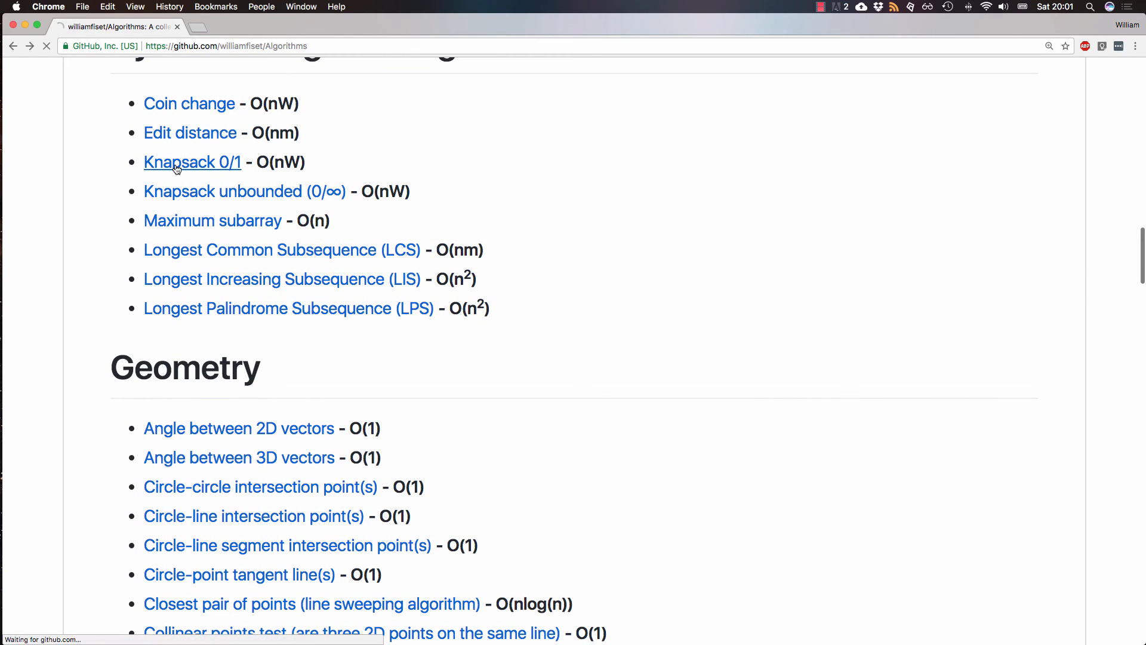
{"action": "left_click", "coordinate": [175, 162]}
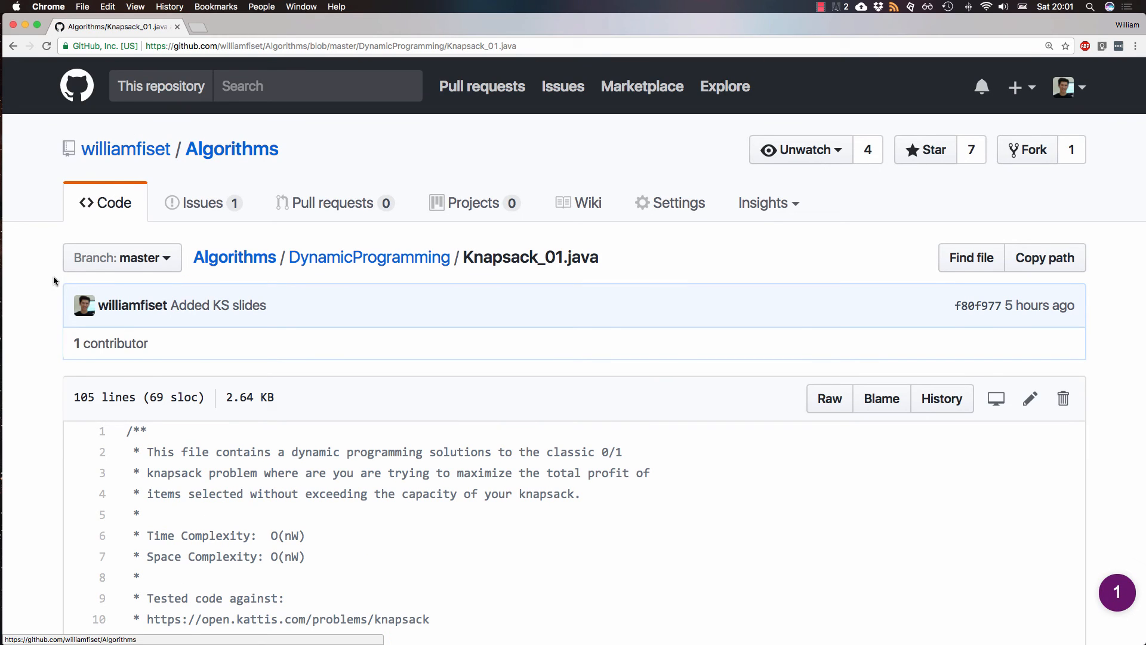
- Scroll past the header comment to the knapsack method's Javadoc, input check and DP table initialization
{"action": "scroll", "scroll_direction": "down", "scroll_amount": 3}
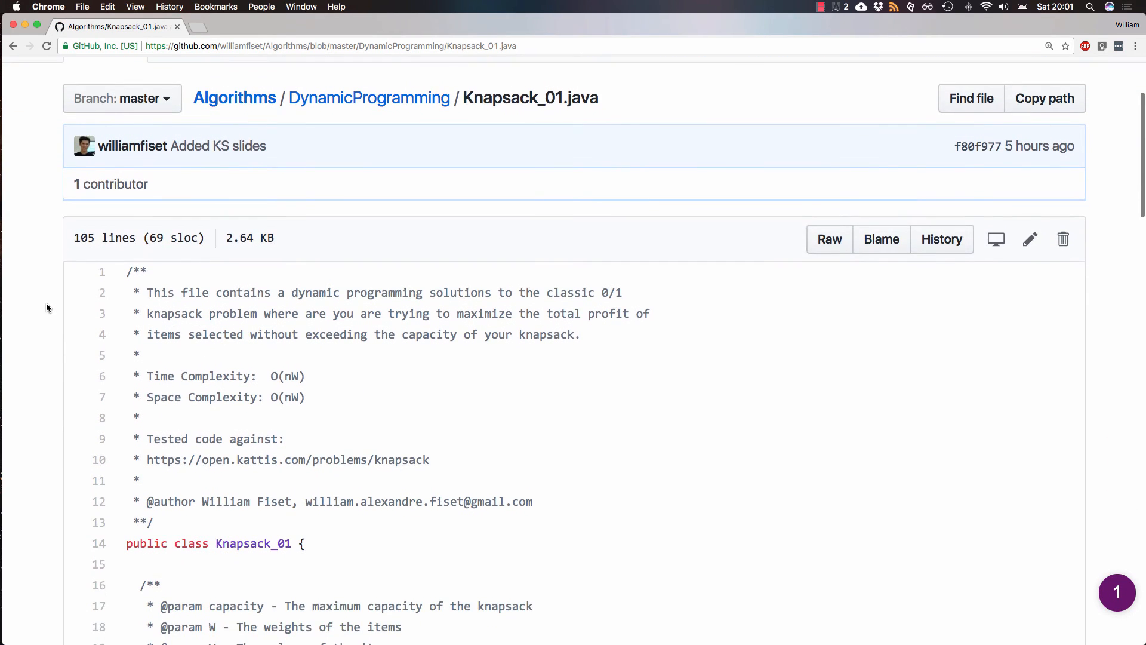
{"action": "scroll", "scroll_direction": "down", "scroll_amount": 3}
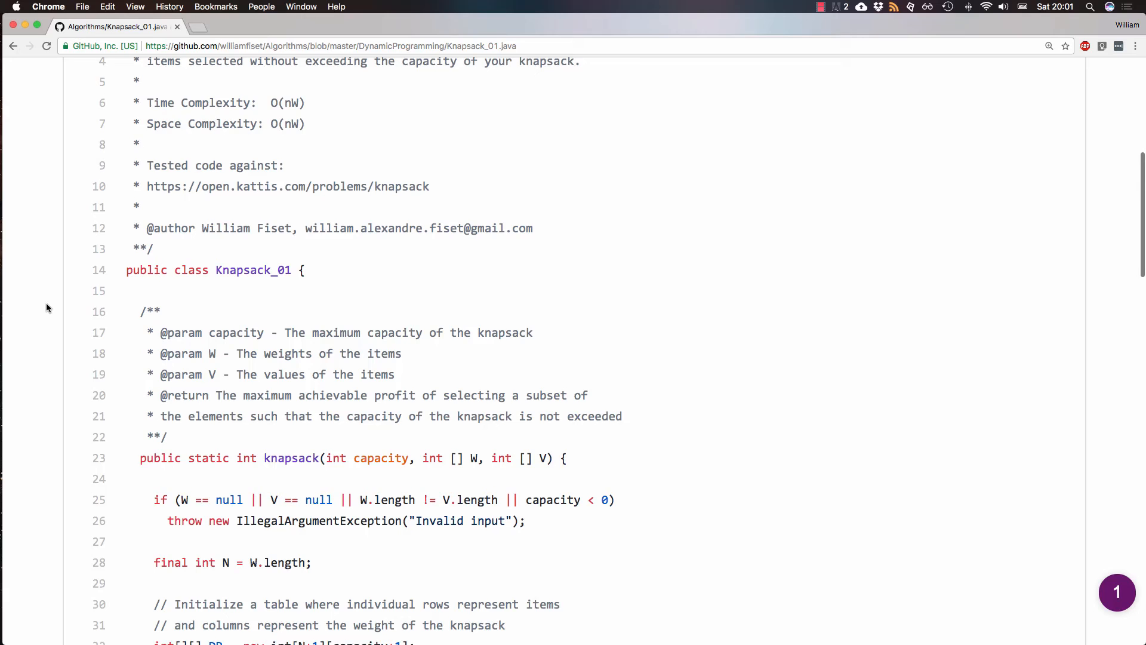
{"action": "scroll", "scroll_direction": "down", "scroll_amount": 3}
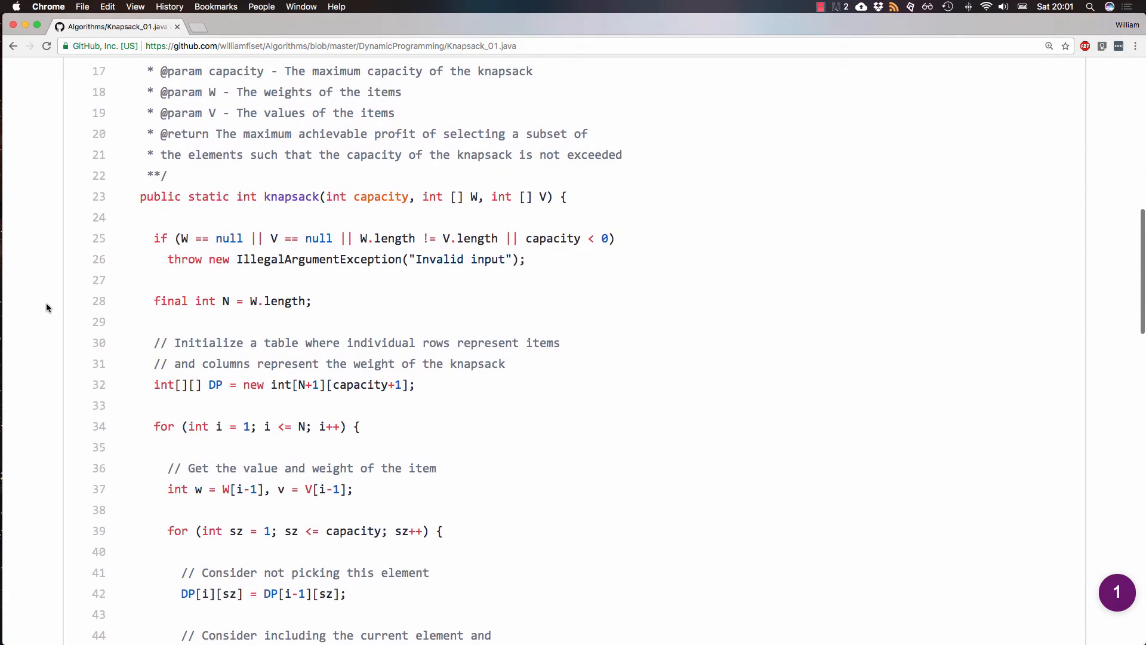
{"action": "scroll", "scroll_direction": "up", "scroll_amount": 3}
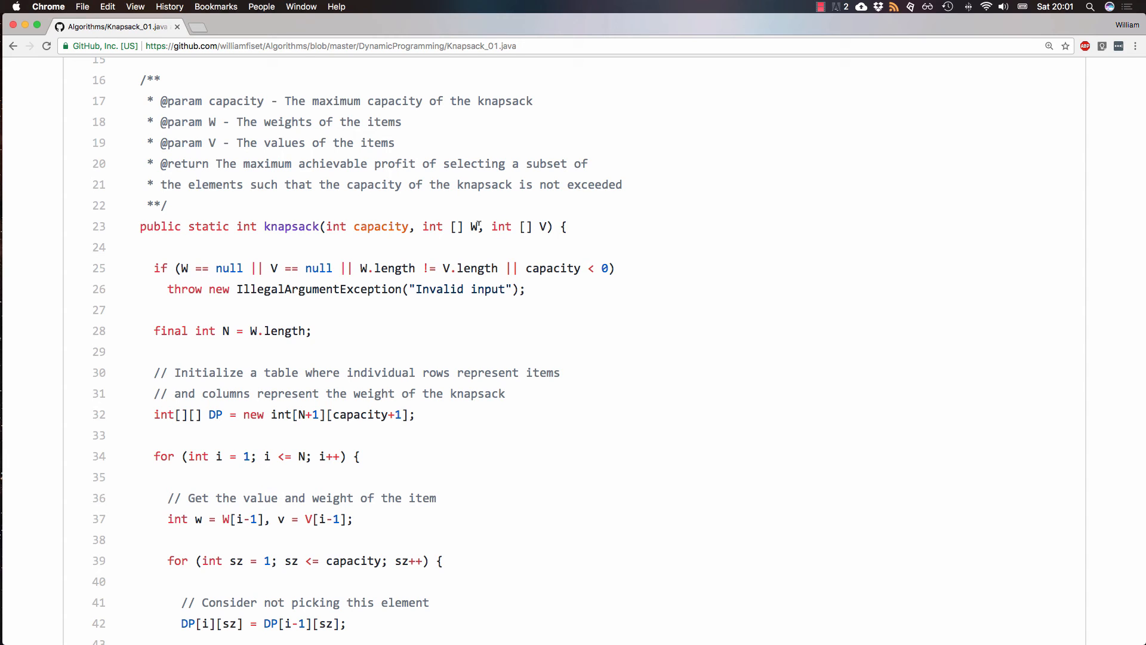
{"action": "double_click", "coordinate": [472, 227]}
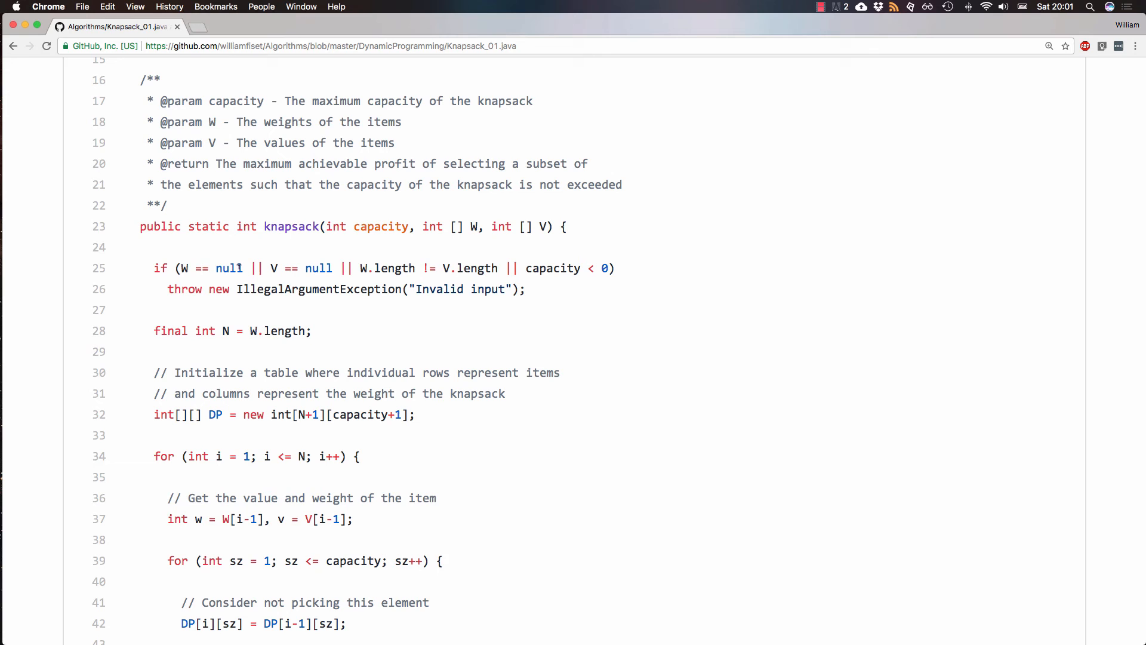
{"action": "scroll", "scroll_direction": "down", "scroll_amount": 3}
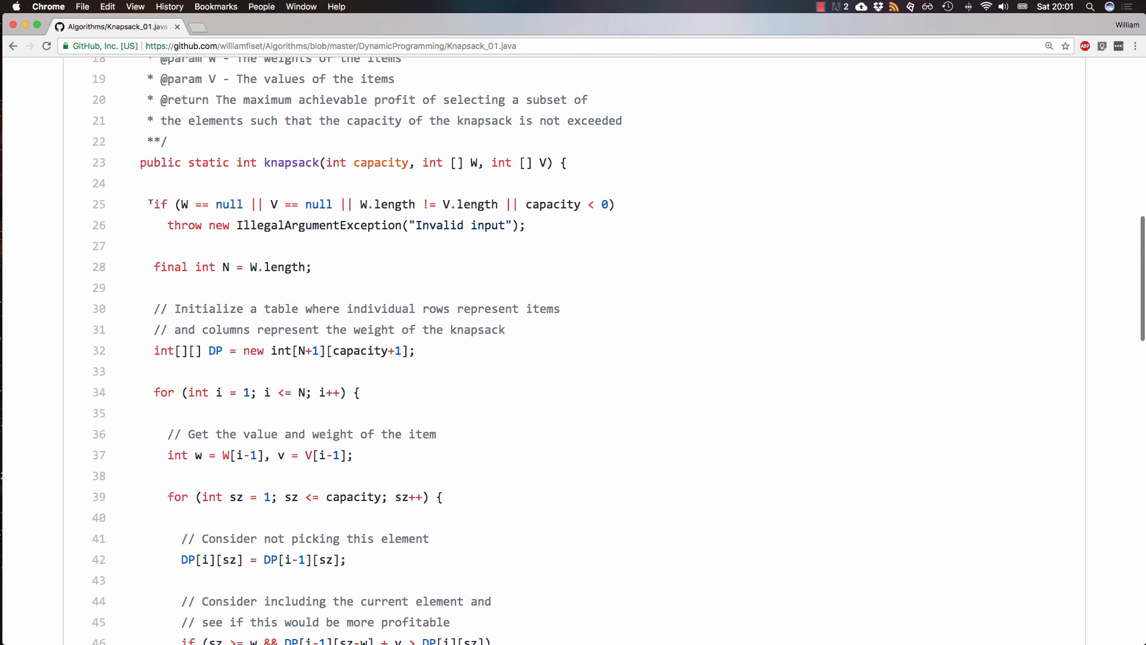
{"action": "scroll", "scroll_direction": "down", "scroll_amount": 3}
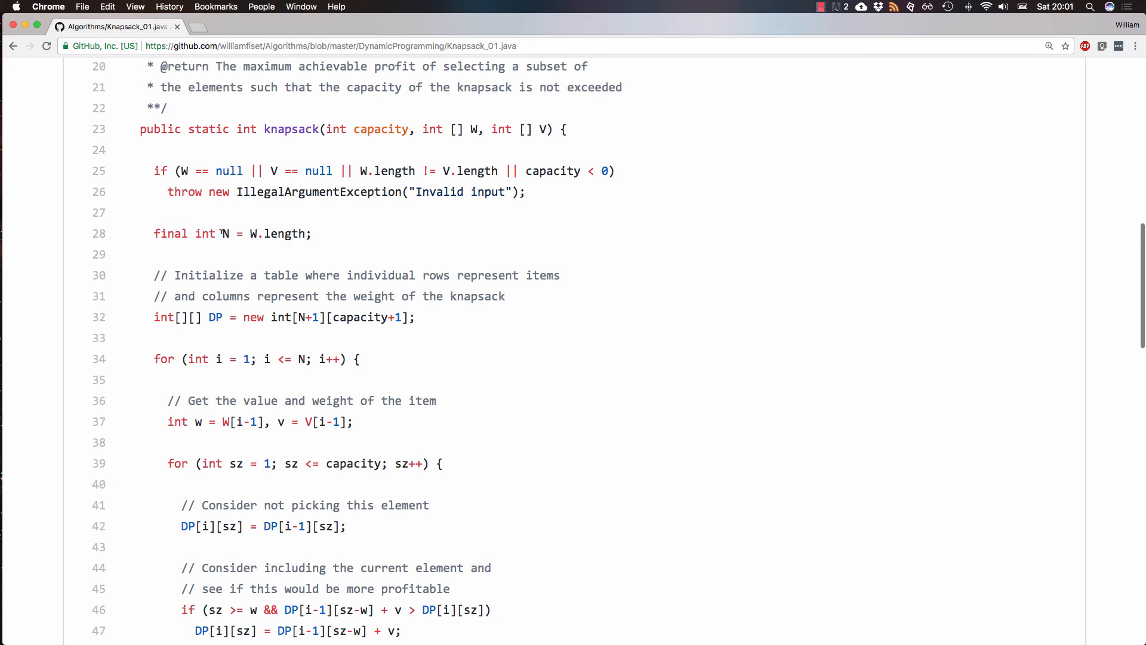
{"action": "triple_click", "coordinate": [227, 234]}
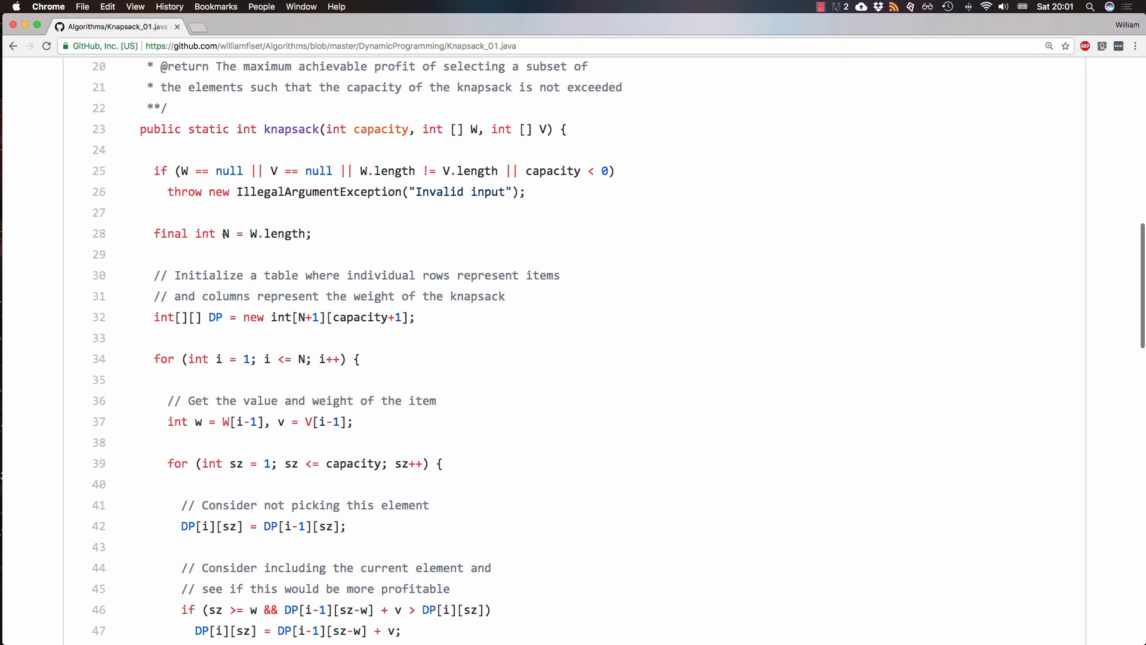
{"action": "scroll", "scroll_direction": "down", "scroll_amount": 3}
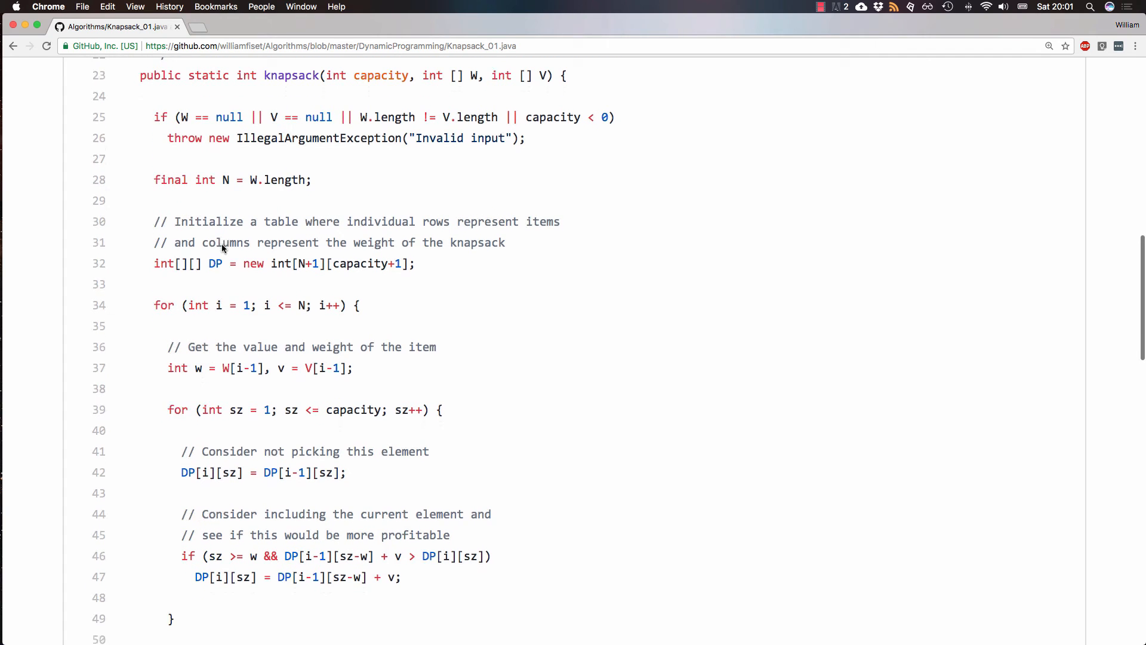
{"action": "scroll", "scroll_direction": "down", "scroll_amount": 3}
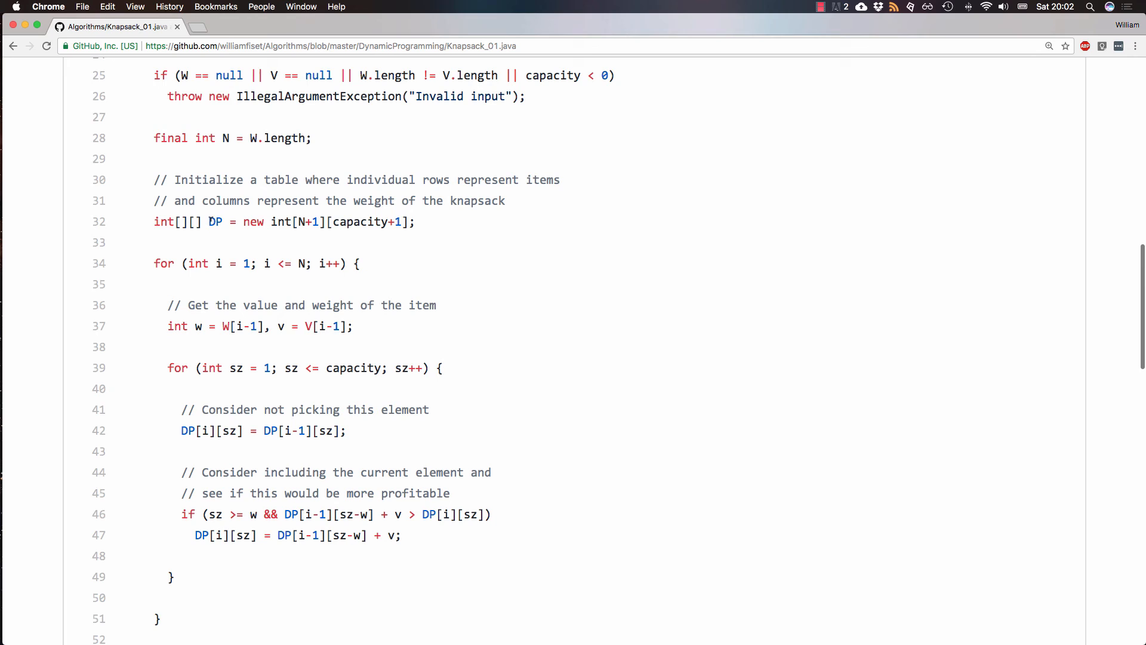
{"action": "mouse_move", "coordinate": [227, 236]}
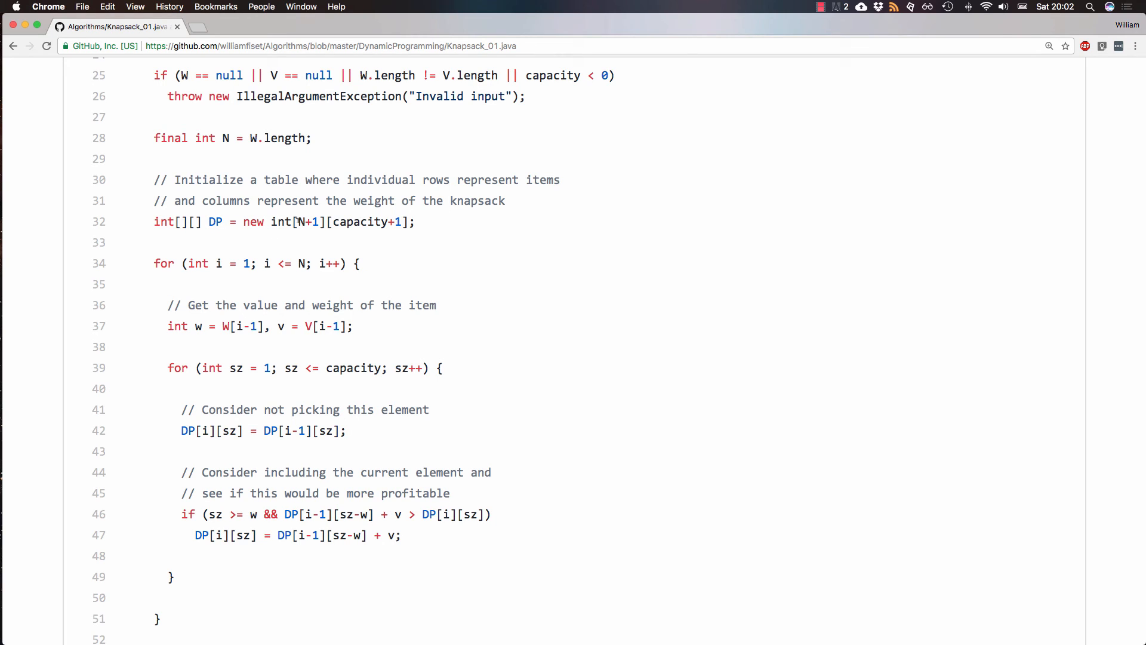
{"action": "mouse_move", "coordinate": [372, 234]}
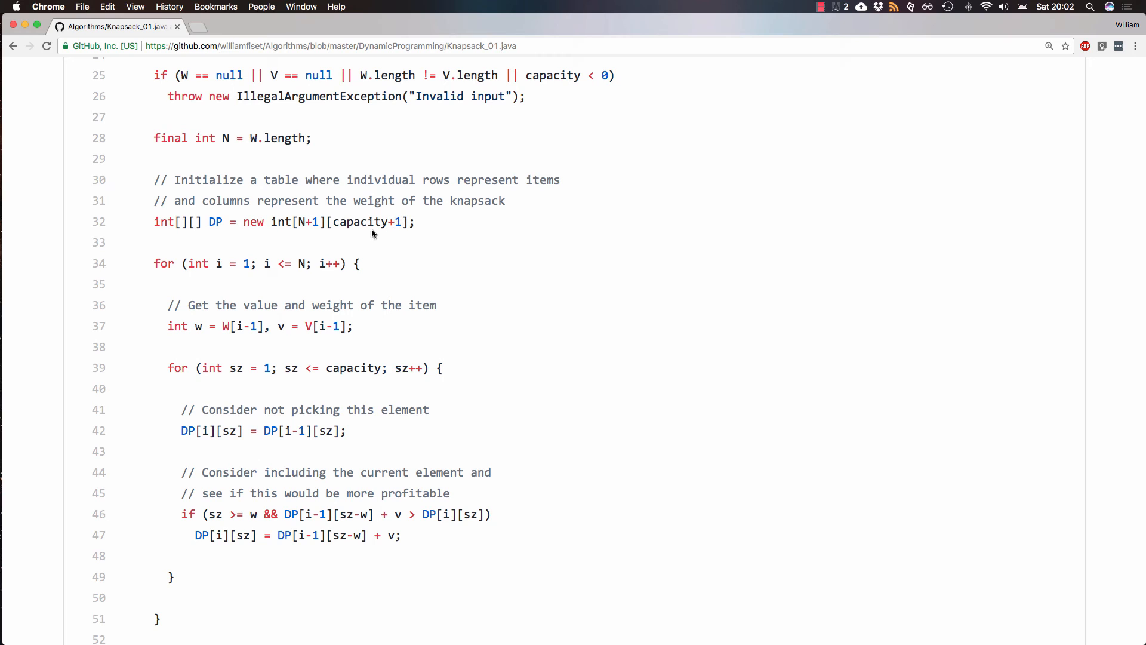
{"action": "scroll", "scroll_direction": "up", "scroll_amount": 3}
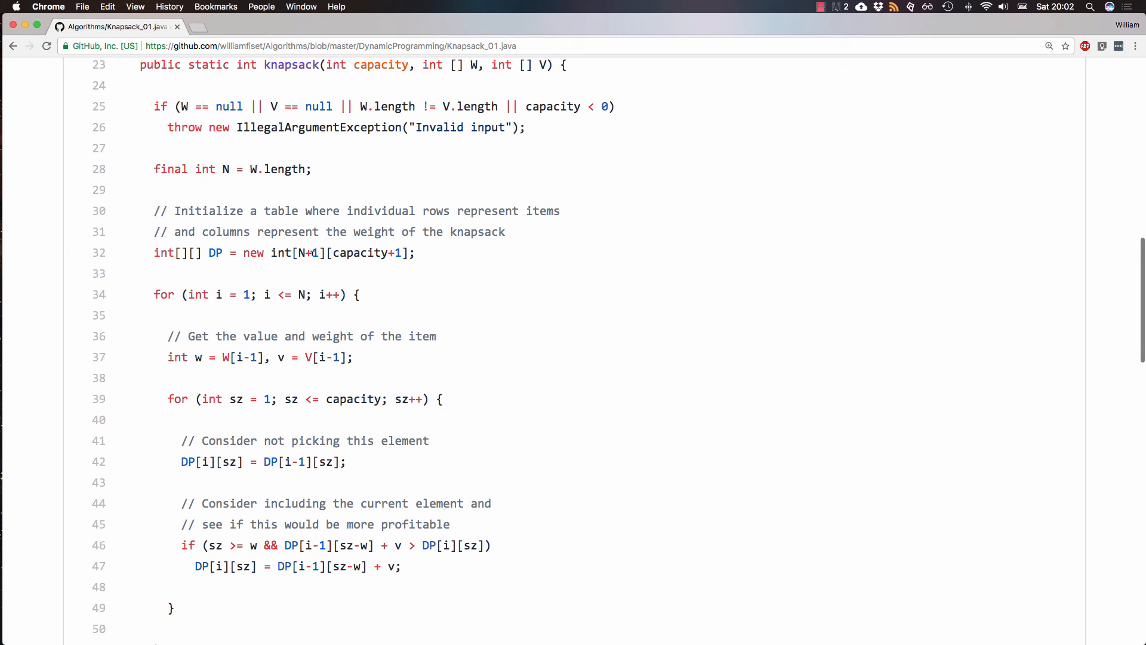
{"action": "mouse_move", "coordinate": [314, 264]}
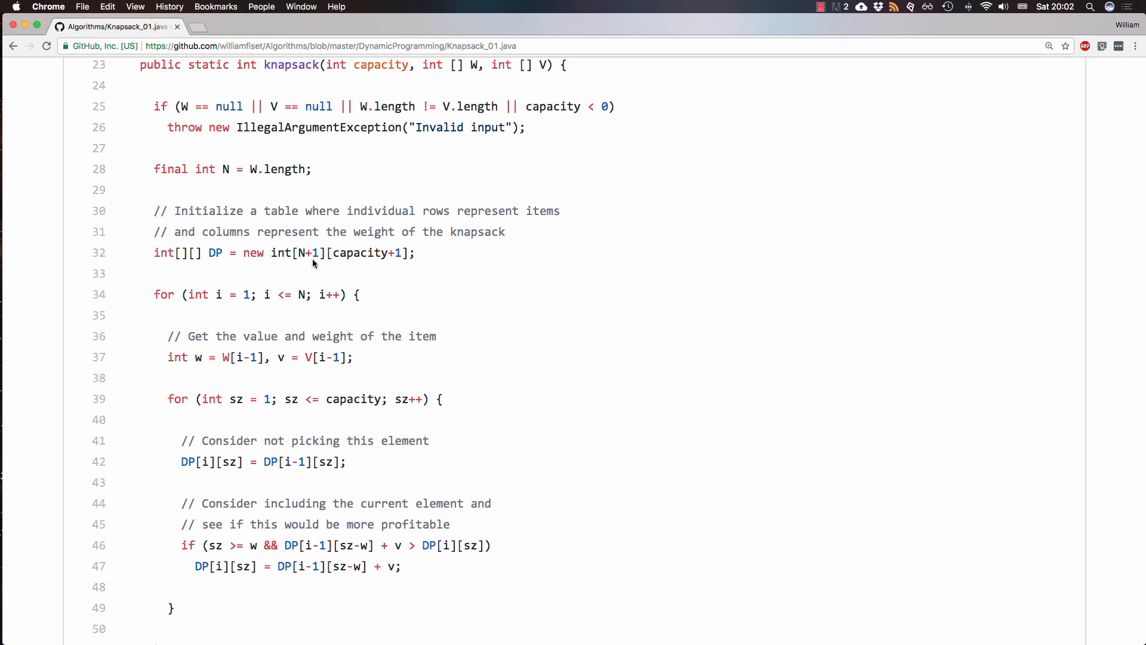
{"action": "mouse_move", "coordinate": [485, 285]}
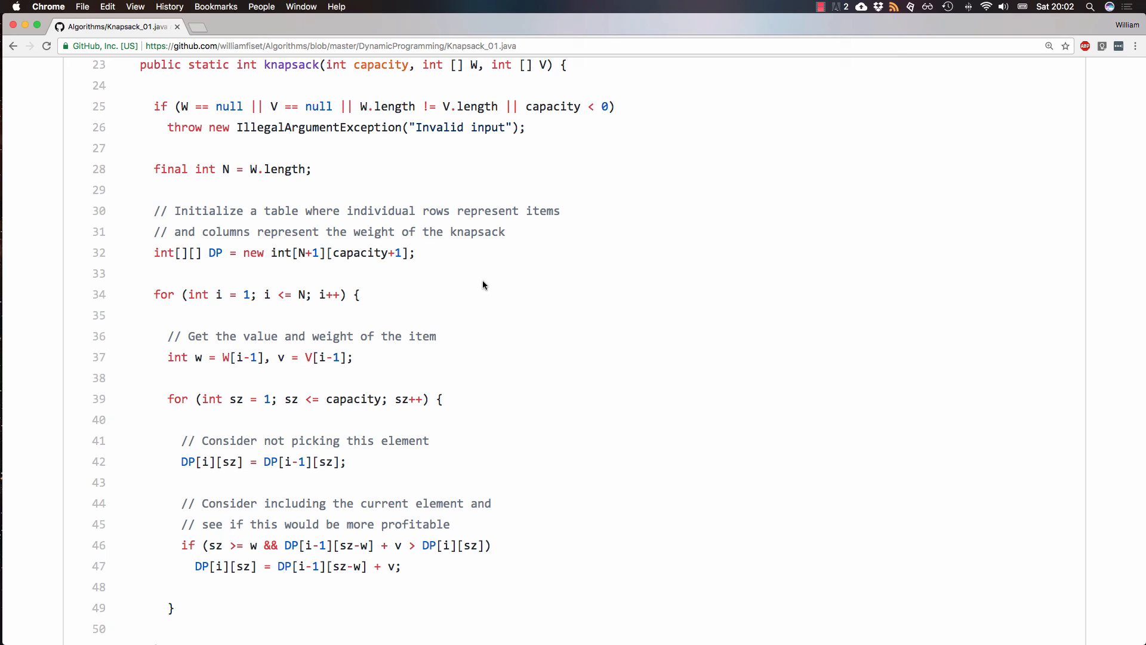
{"action": "scroll", "scroll_direction": "down", "scroll_amount": 3}
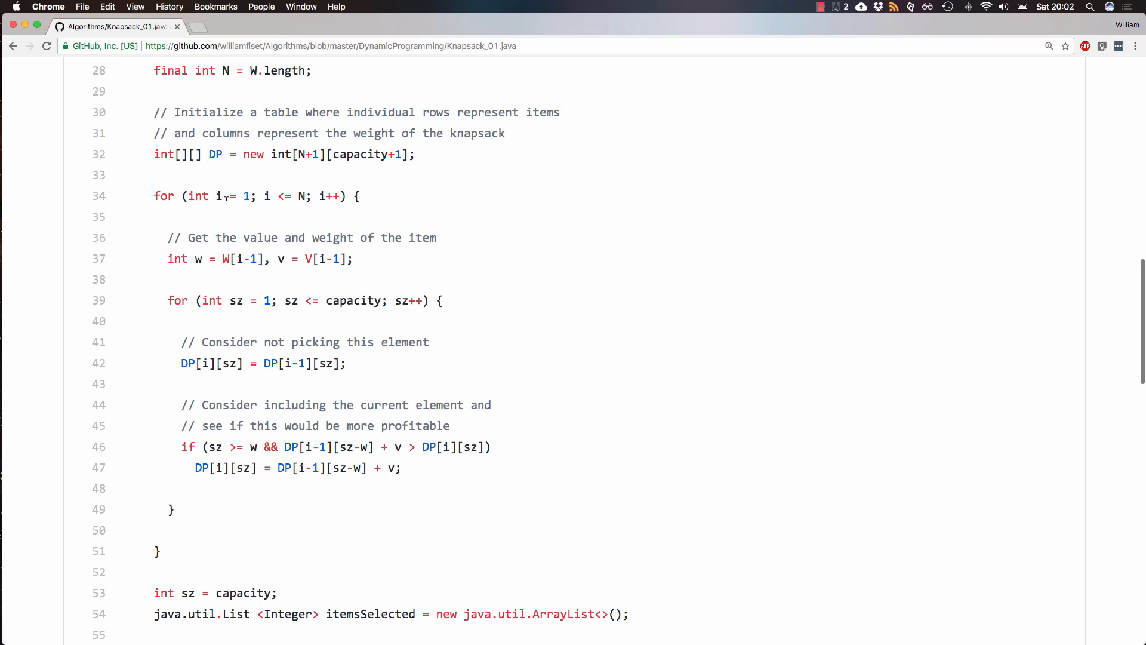
{"action": "mouse_move", "coordinate": [248, 208]}
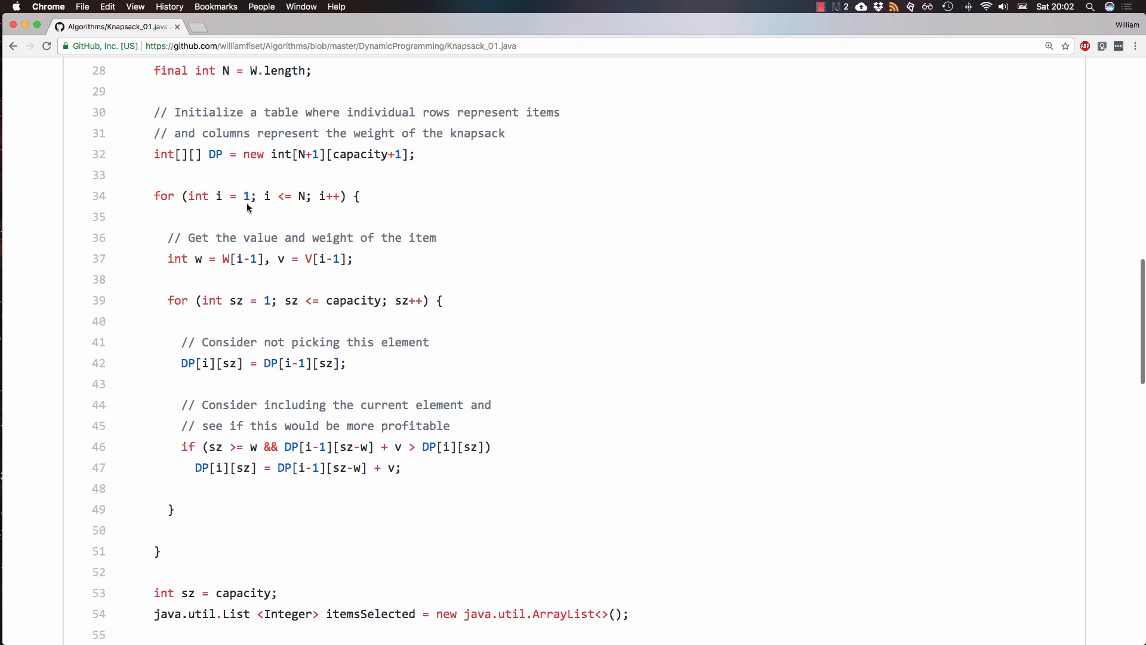
- Highlight the item index inside the nested item/capacity loops while reviewing the DP update lines
{"action": "scroll", "scroll_direction": "up", "scroll_amount": 3}
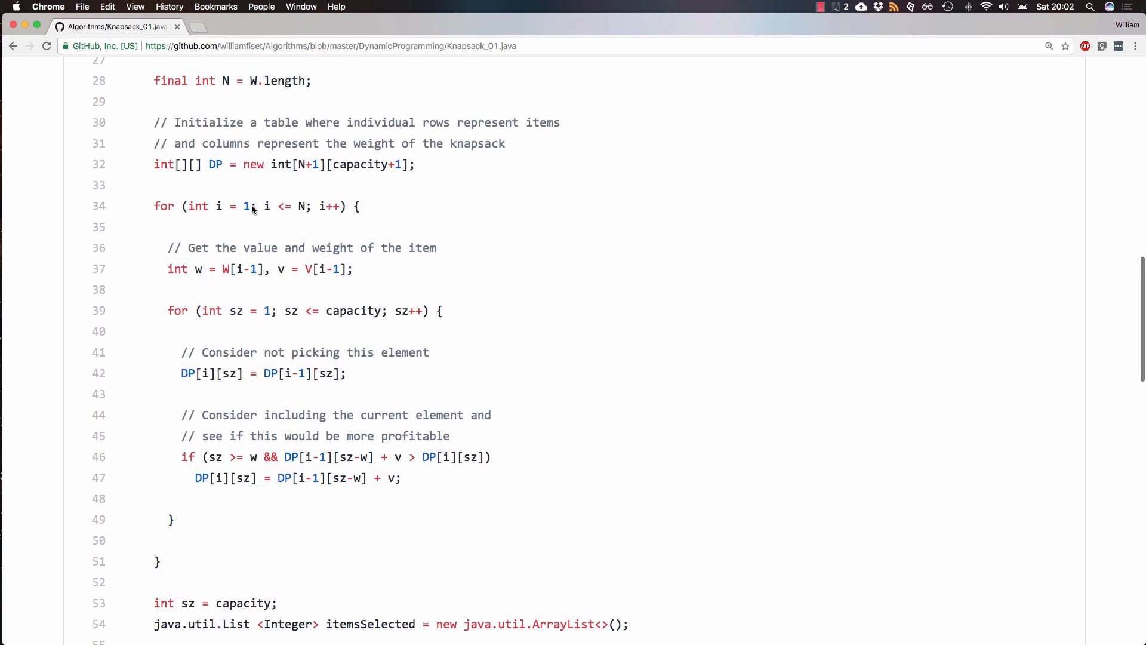
{"action": "mouse_move", "coordinate": [314, 174]}
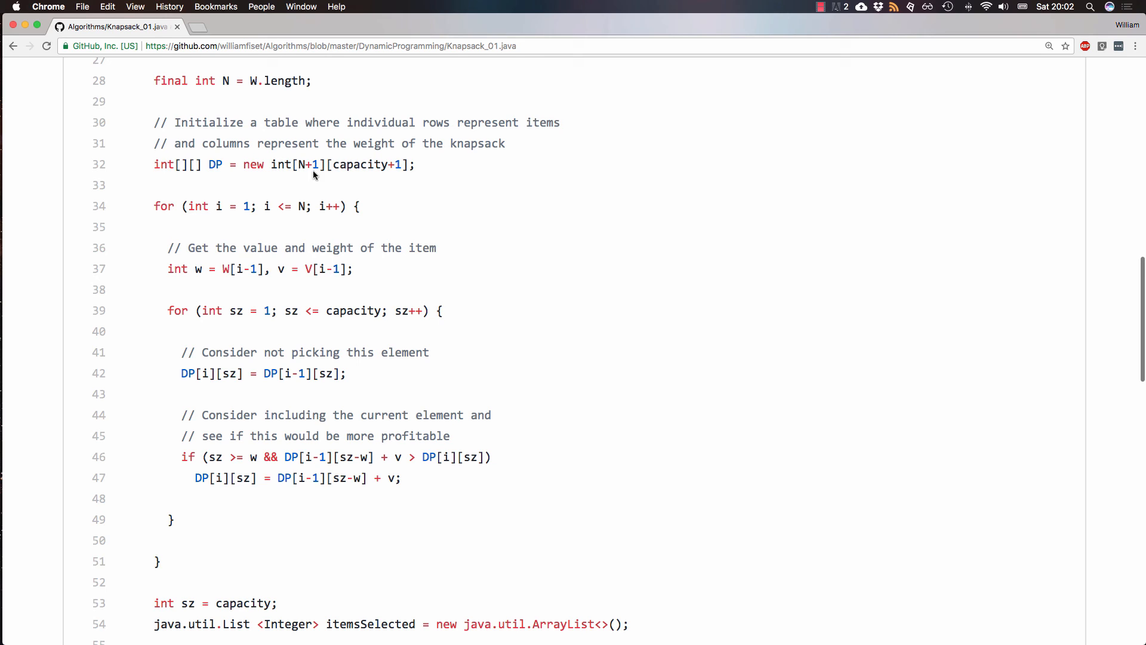
{"action": "scroll", "scroll_direction": "down", "scroll_amount": 3}
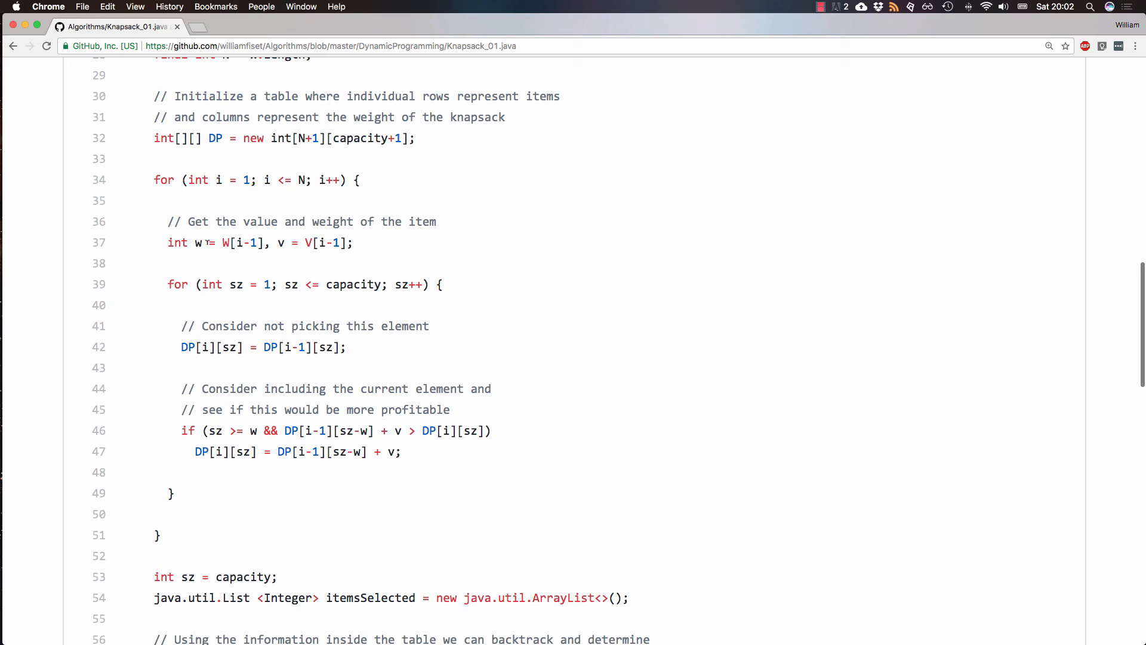
{"action": "double_click", "coordinate": [280, 242]}
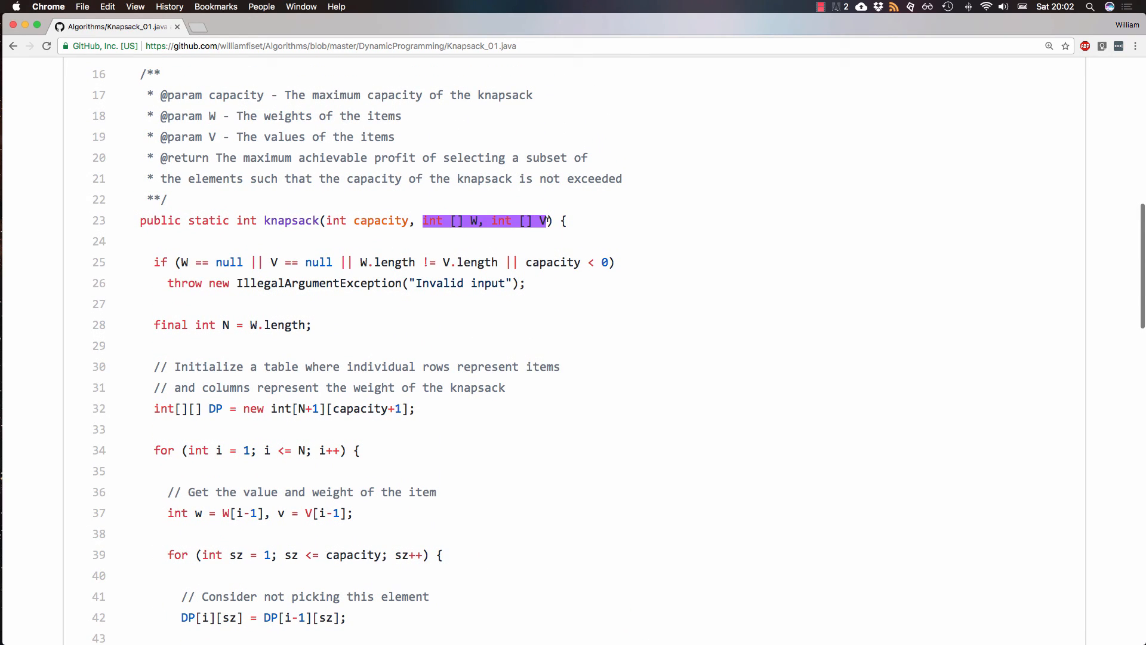
{"action": "scroll", "scroll_direction": "down", "scroll_amount": 3}
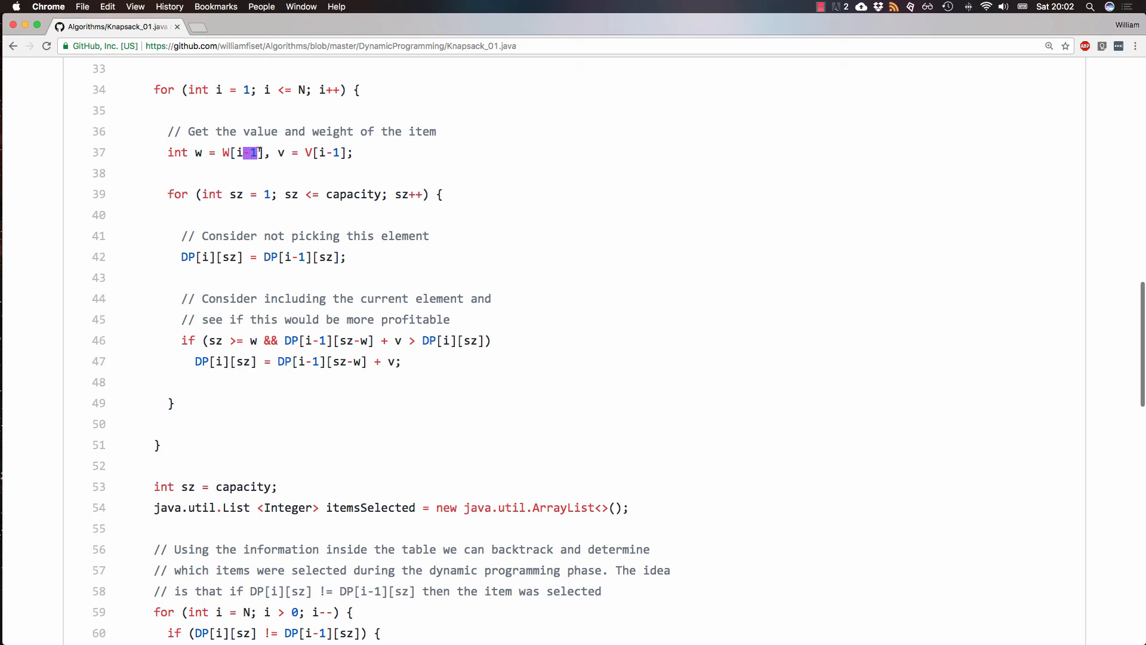
{"action": "left_click", "coordinate": [321, 168]}
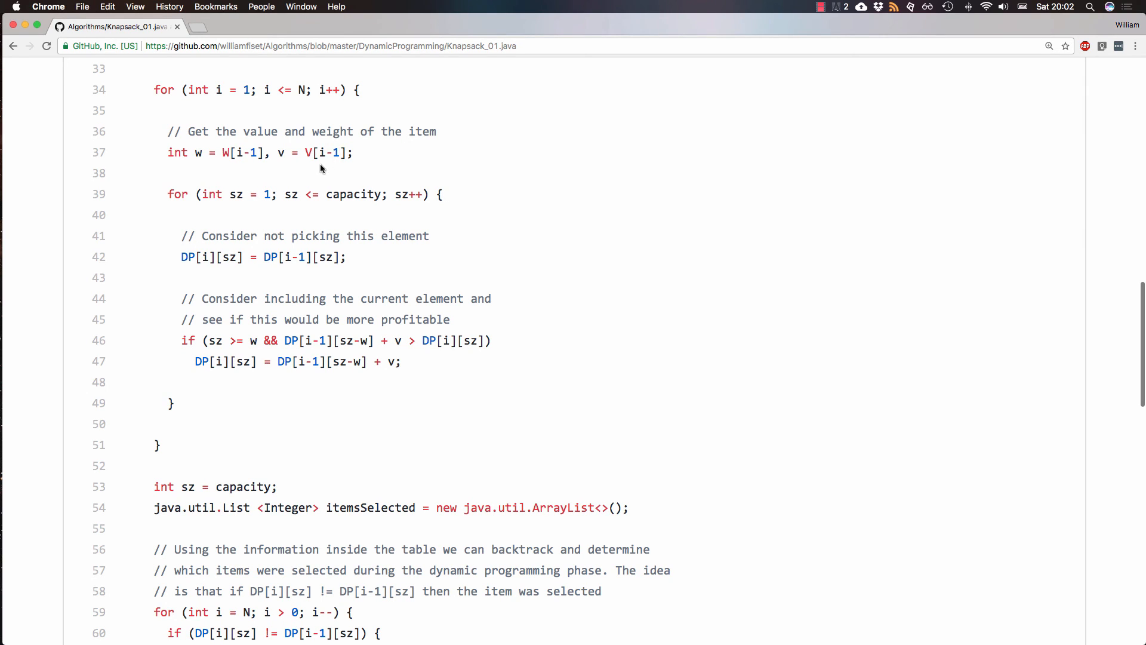
- Review the include-item condition, then scroll down to the backtracking loop and final return
{"action": "scroll", "scroll_direction": "up", "scroll_amount": 3}
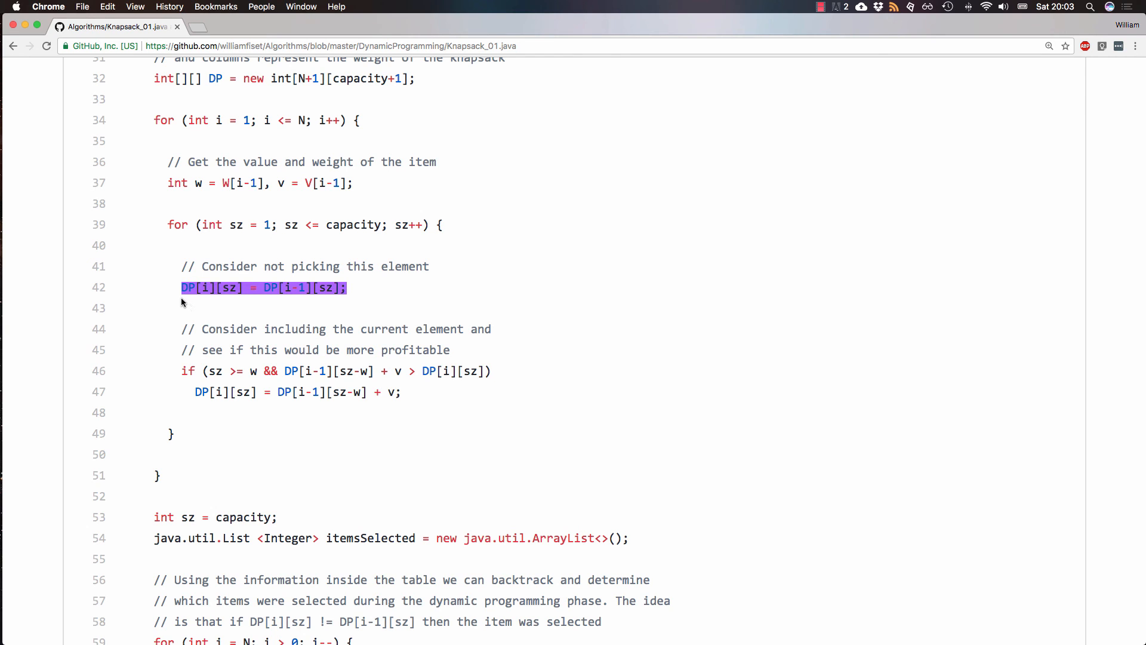
{"action": "scroll", "scroll_direction": "down", "scroll_amount": 3}
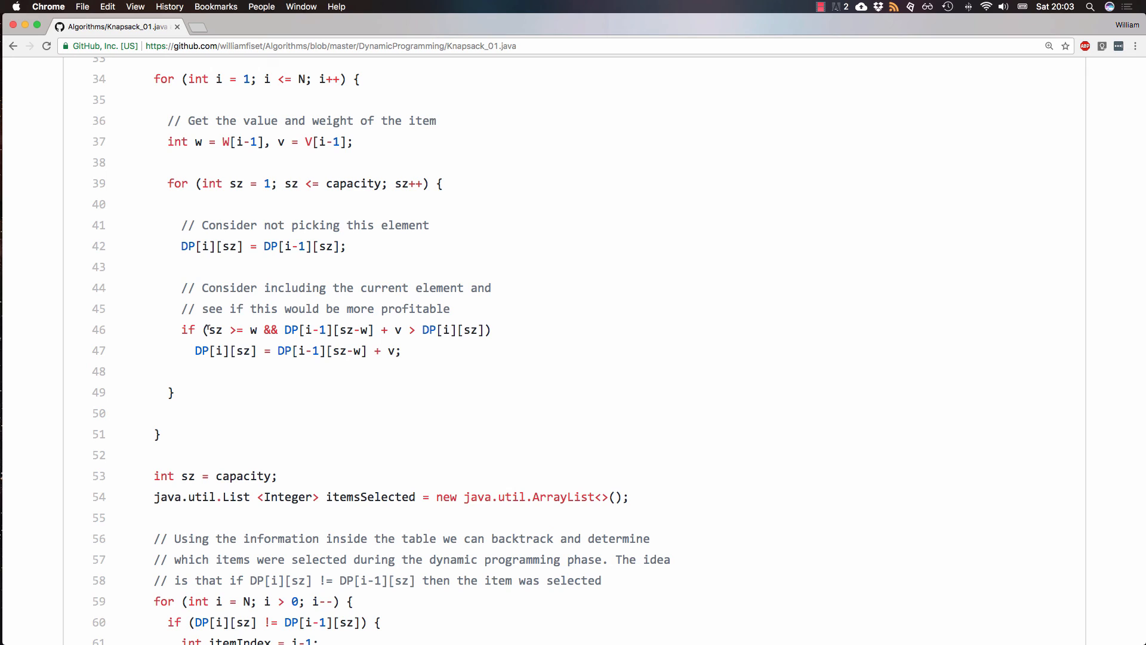
{"action": "mouse_move", "coordinate": [407, 357]}
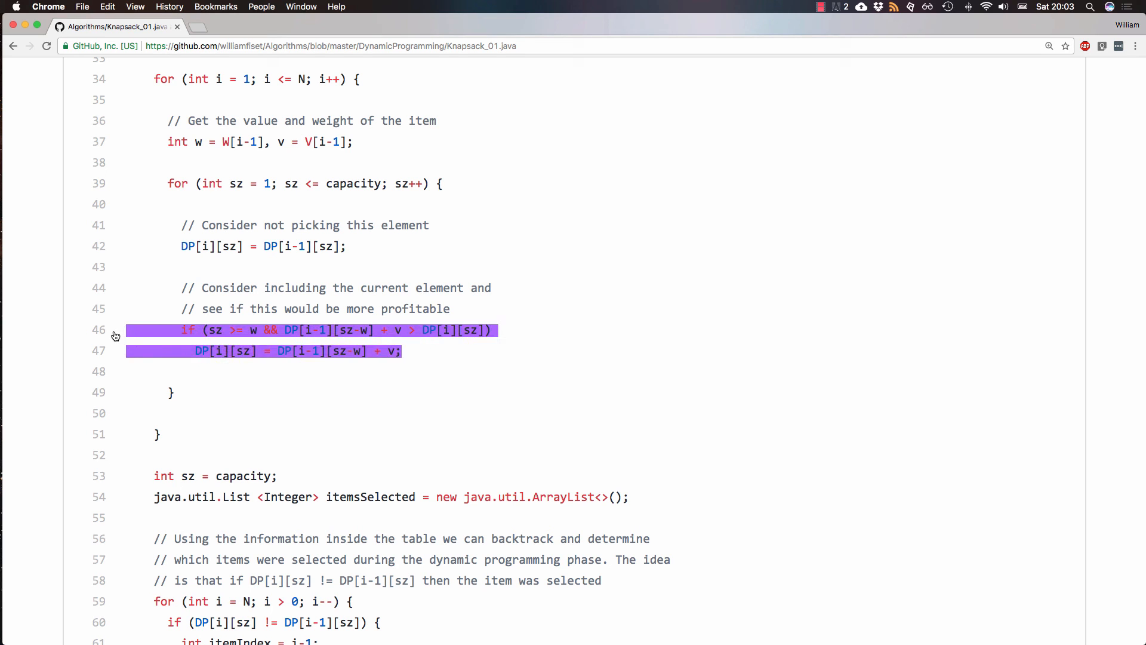
{"action": "left_click", "coordinate": [308, 372]}
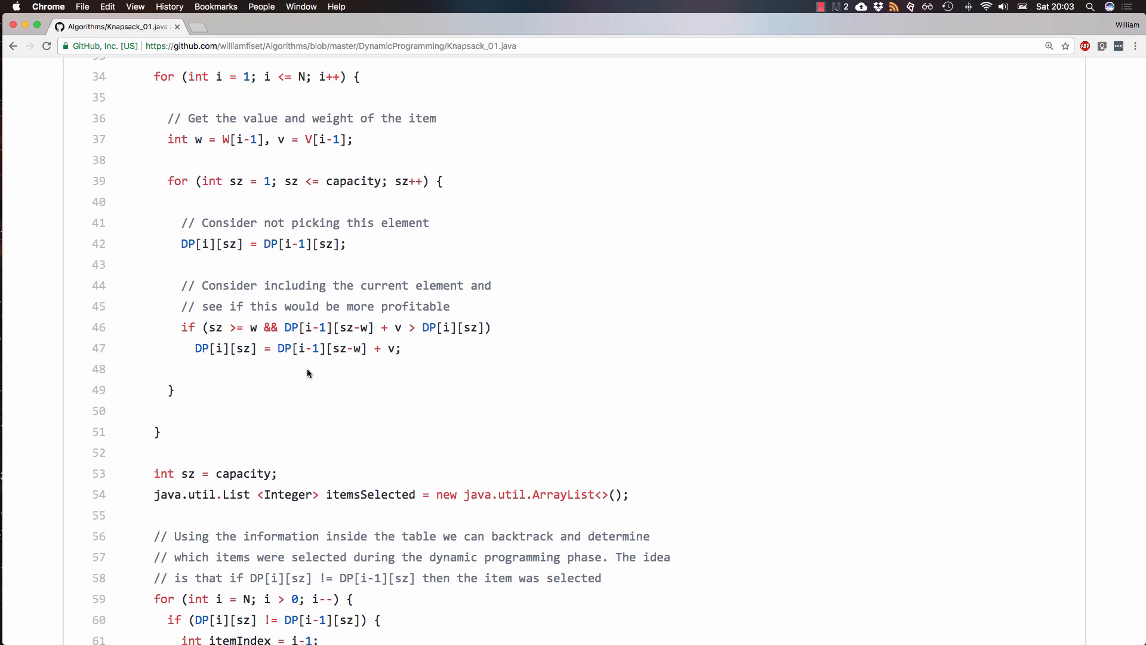
{"action": "scroll", "scroll_direction": "down", "scroll_amount": 3}
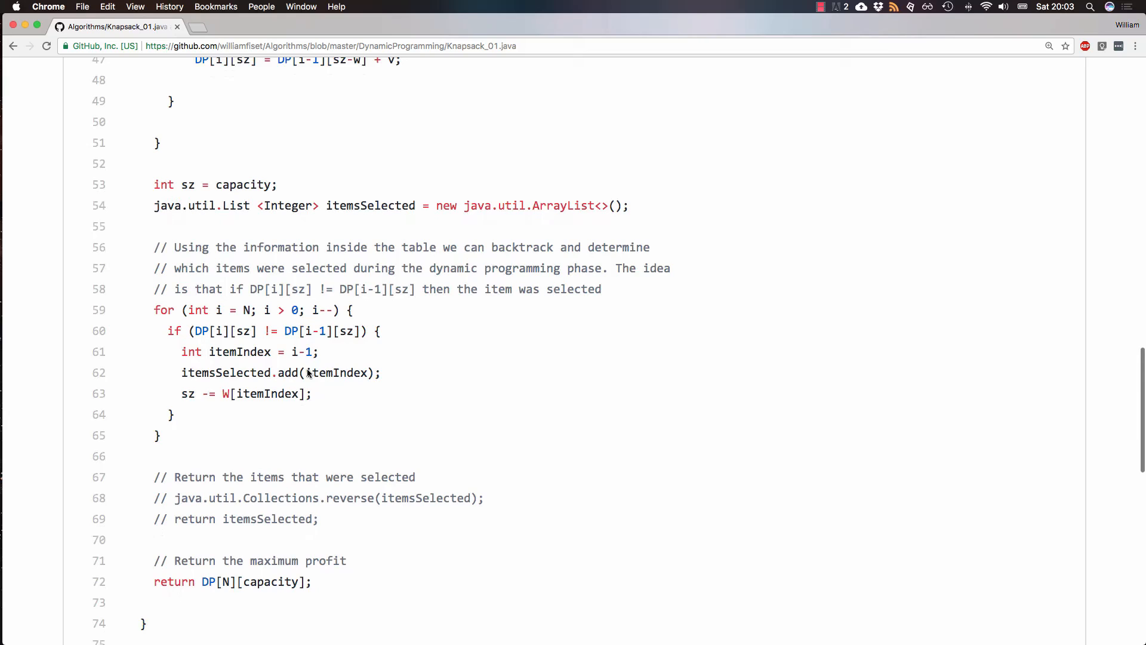
- Highlight the itemsSelected list variable in the backtracking section
{"action": "scroll", "scroll_direction": "down", "scroll_amount": 3}
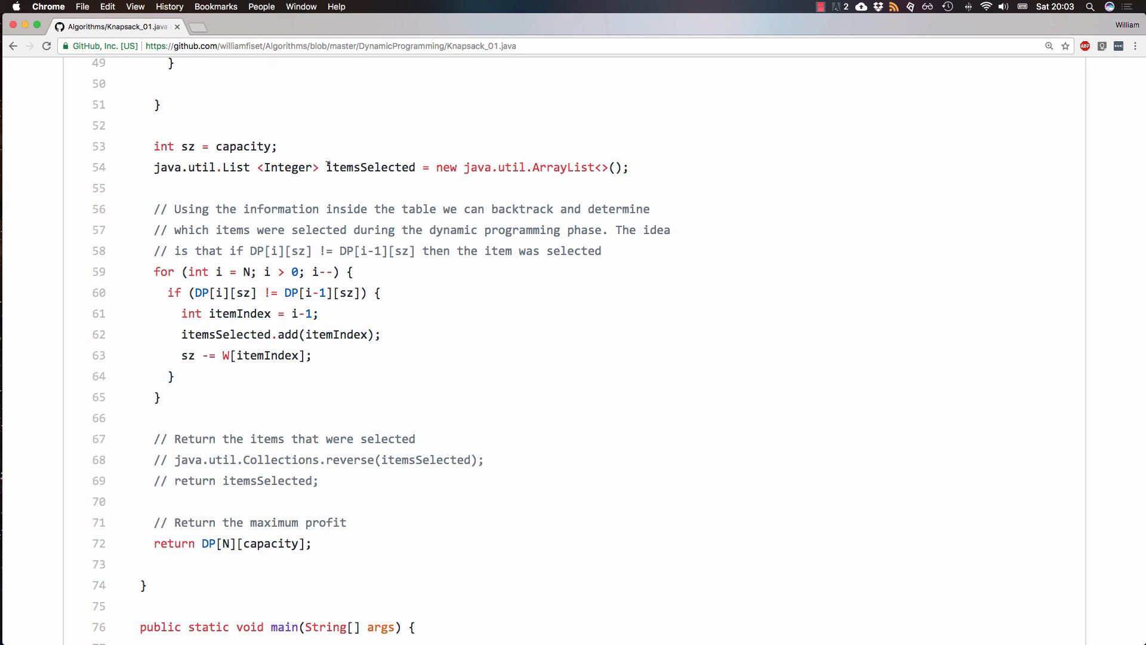
{"action": "double_click", "coordinate": [365, 167]}
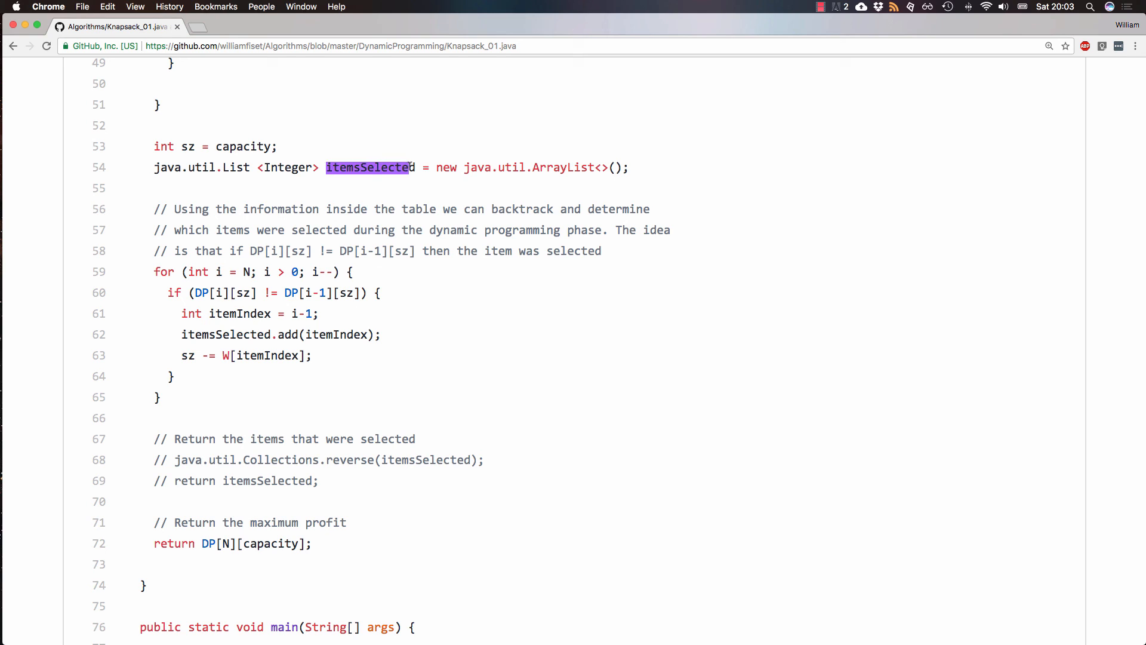
{"action": "left_click", "coordinate": [413, 188]}
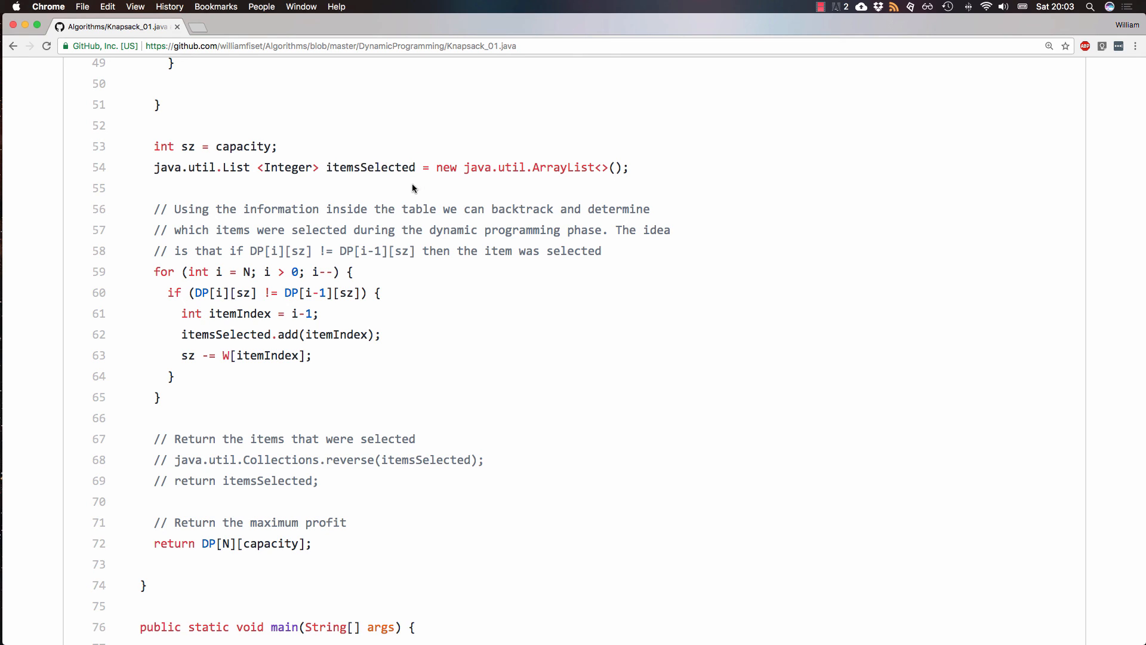
{"action": "scroll", "scroll_direction": "down", "scroll_amount": 3}
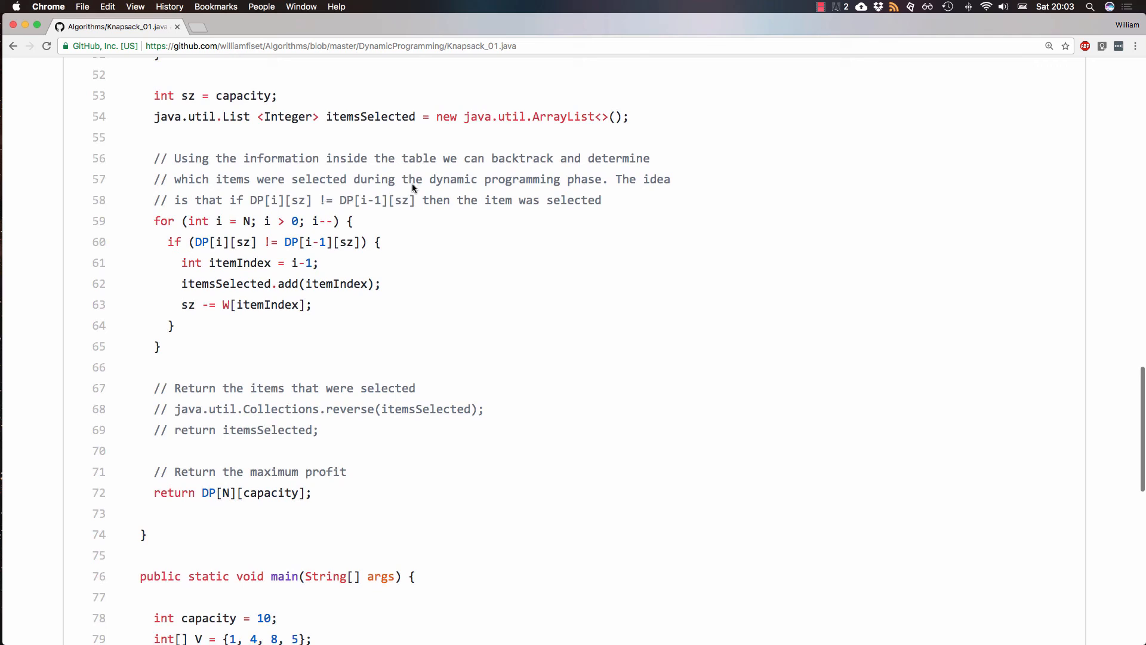
{"action": "mouse_move", "coordinate": [195, 212]}
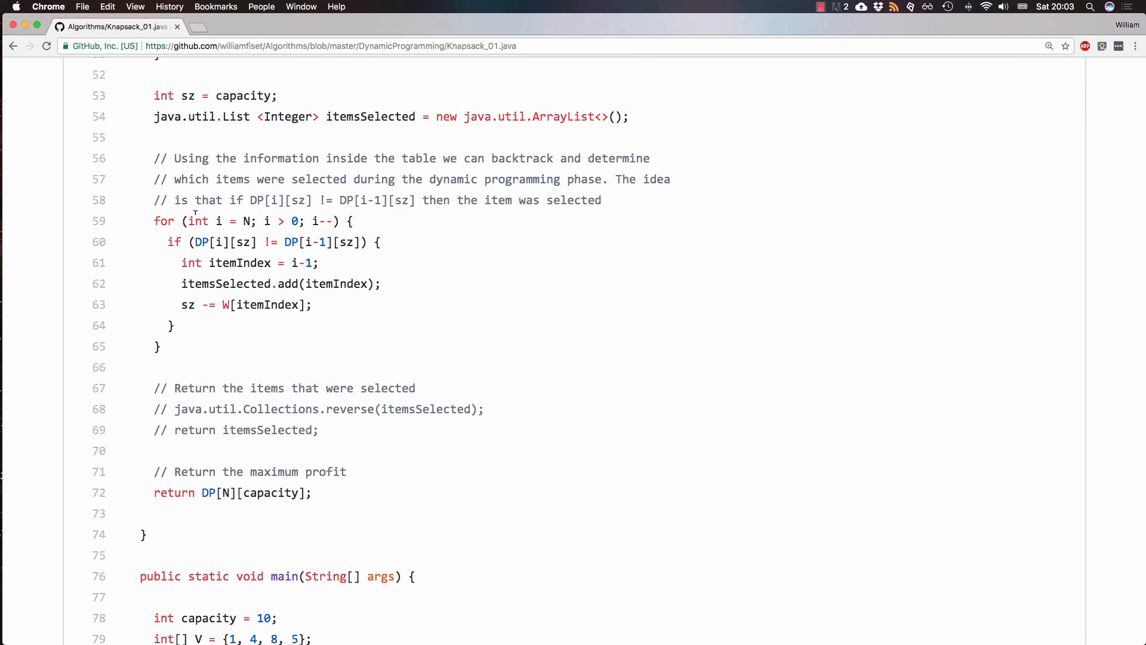
{"action": "mouse_move", "coordinate": [235, 142]}
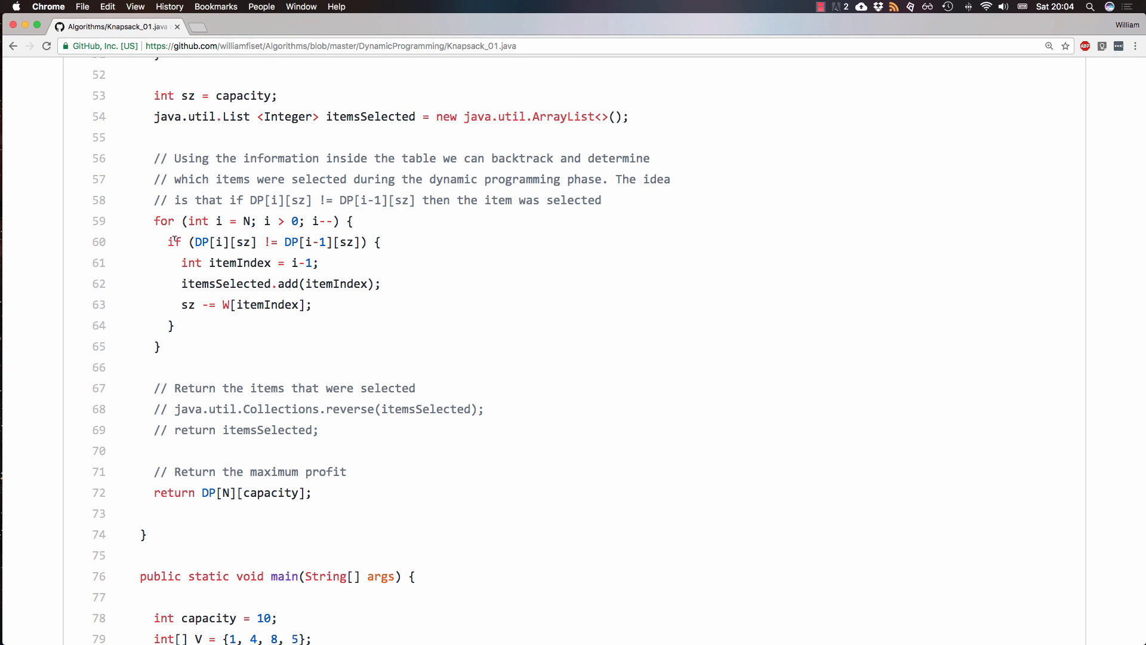
- Highlight the item-was-picked check and the itemsSelected add line, then scroll down to main()
{"action": "triple_click", "coordinate": [269, 241]}
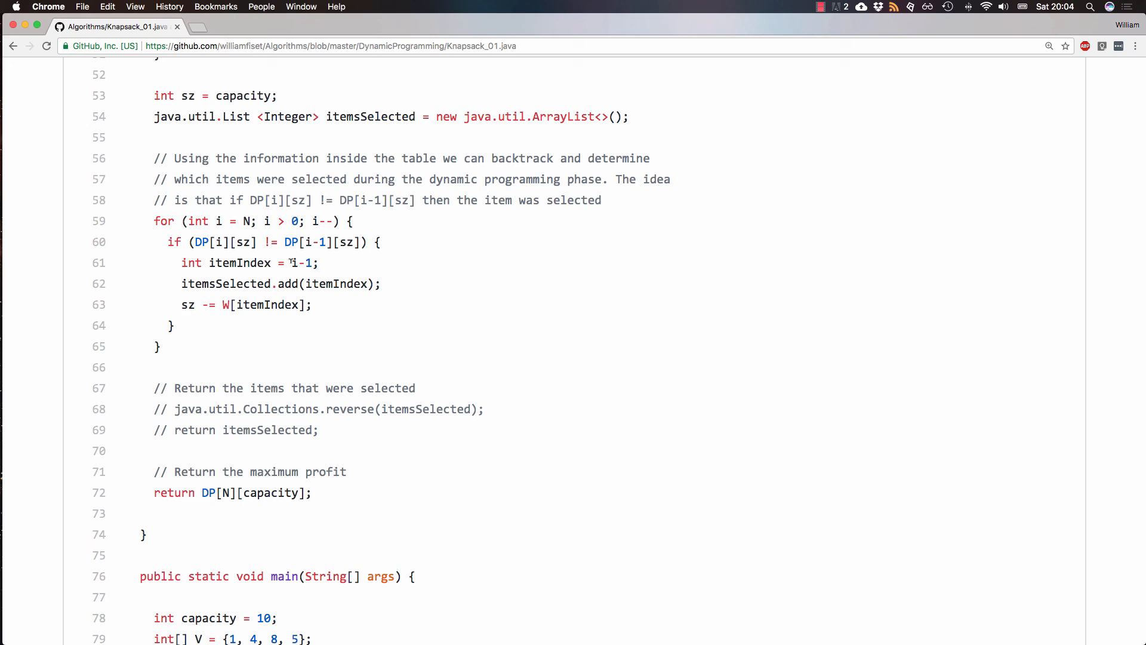
{"action": "double_click", "coordinate": [301, 263]}
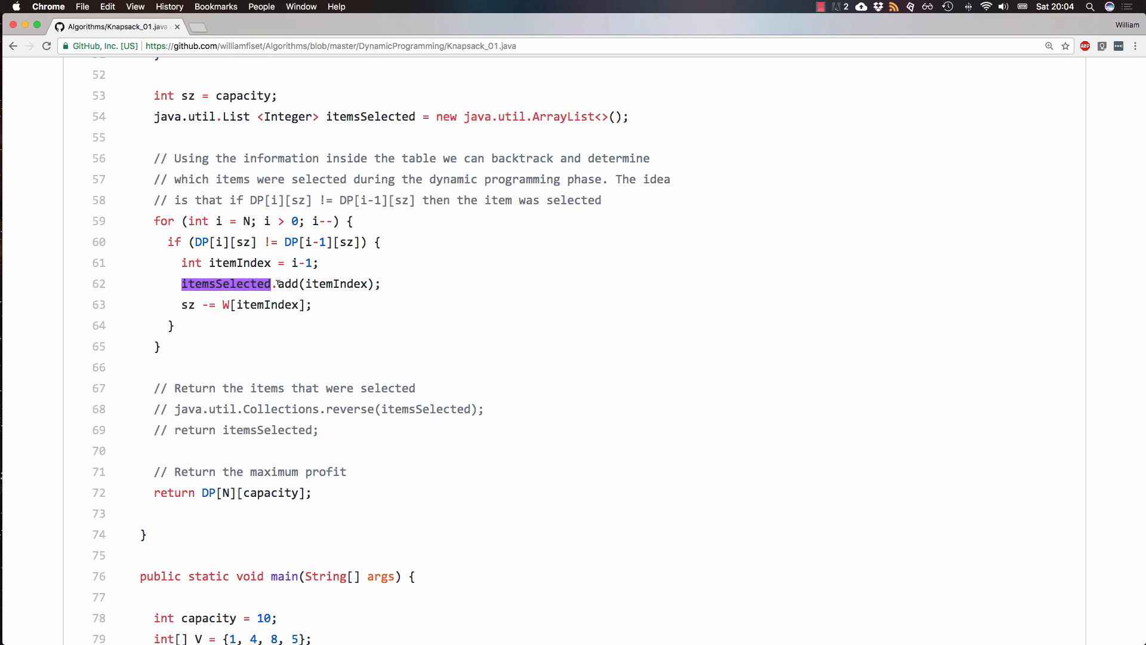
{"action": "scroll", "scroll_direction": "down", "scroll_amount": 3}
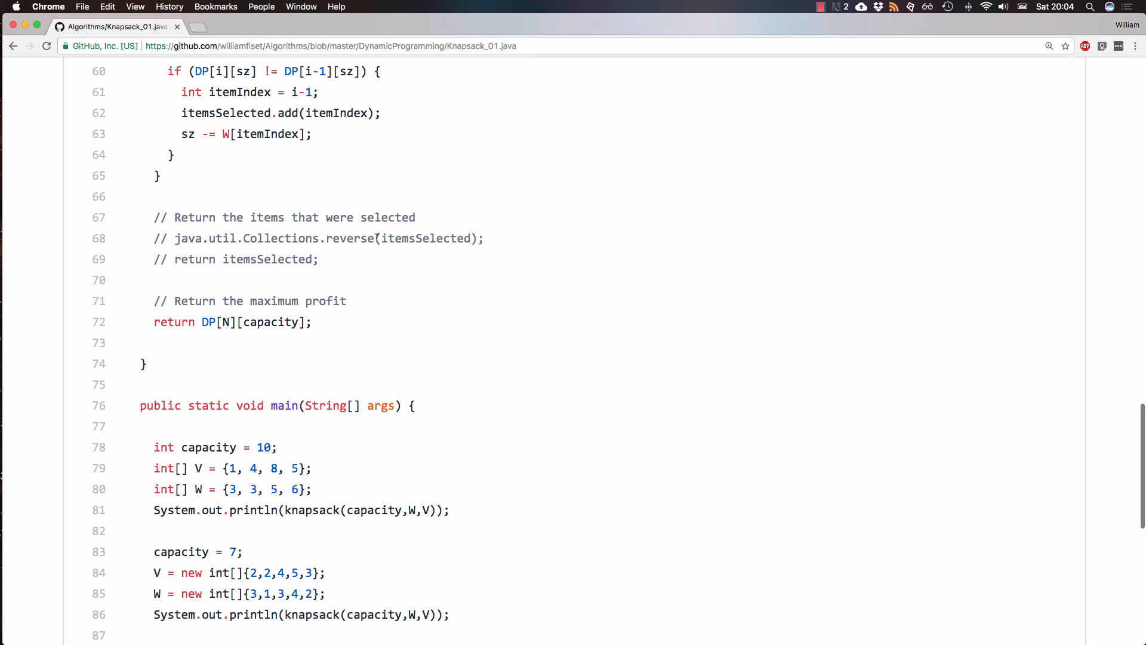
- Scroll past the return statement to the bottom of the file where main and the class close
{"action": "scroll", "scroll_direction": "up", "scroll_amount": 3}
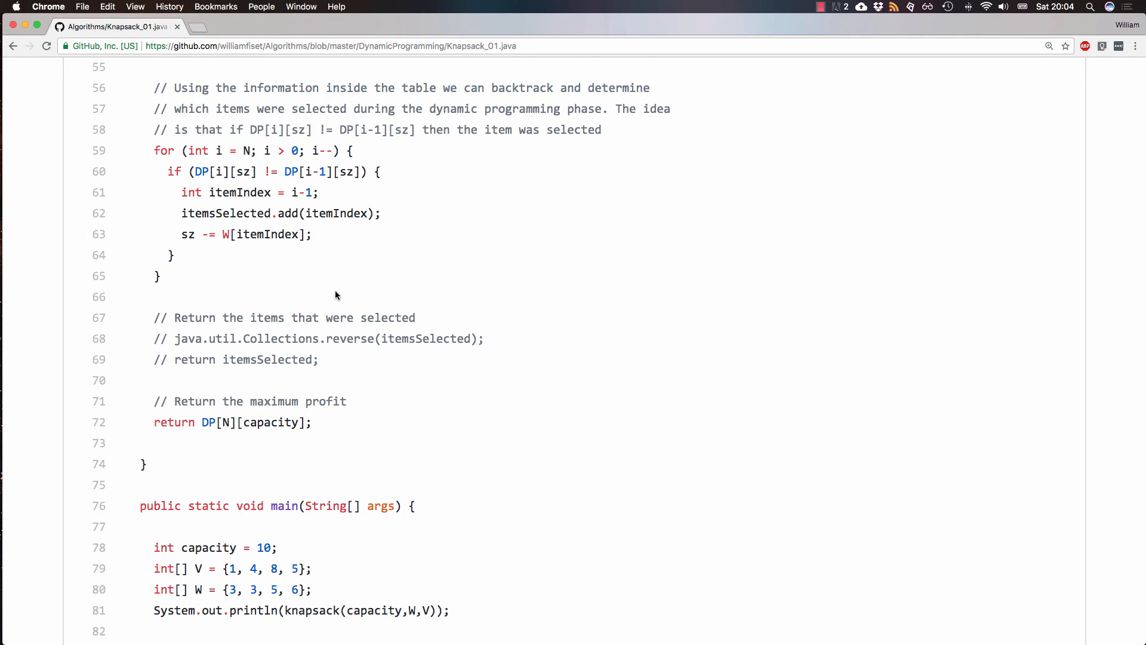
{"action": "scroll", "scroll_direction": "down", "scroll_amount": 3}
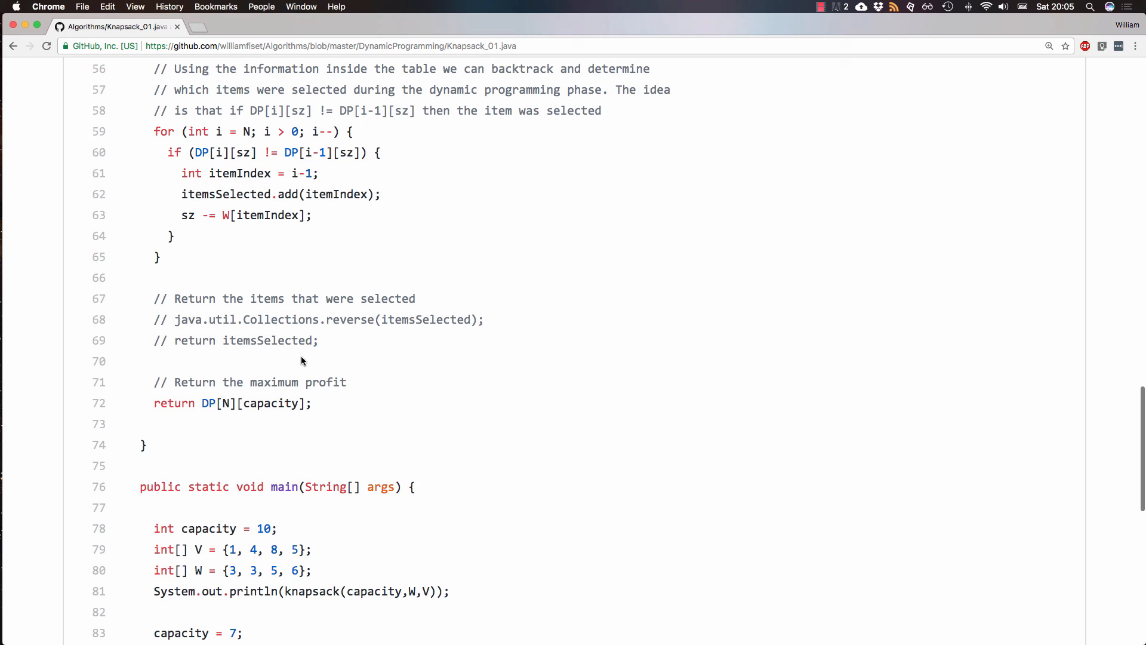
{"action": "scroll", "scroll_direction": "down", "scroll_amount": 3}
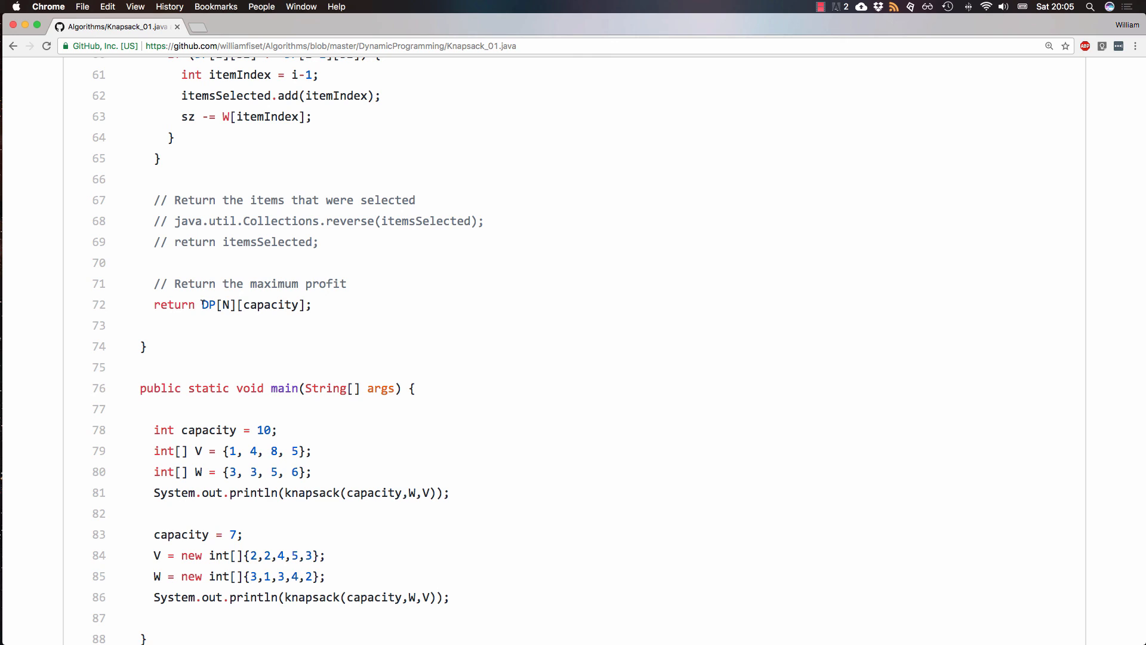
{"action": "mouse_move", "coordinate": [365, 308]}
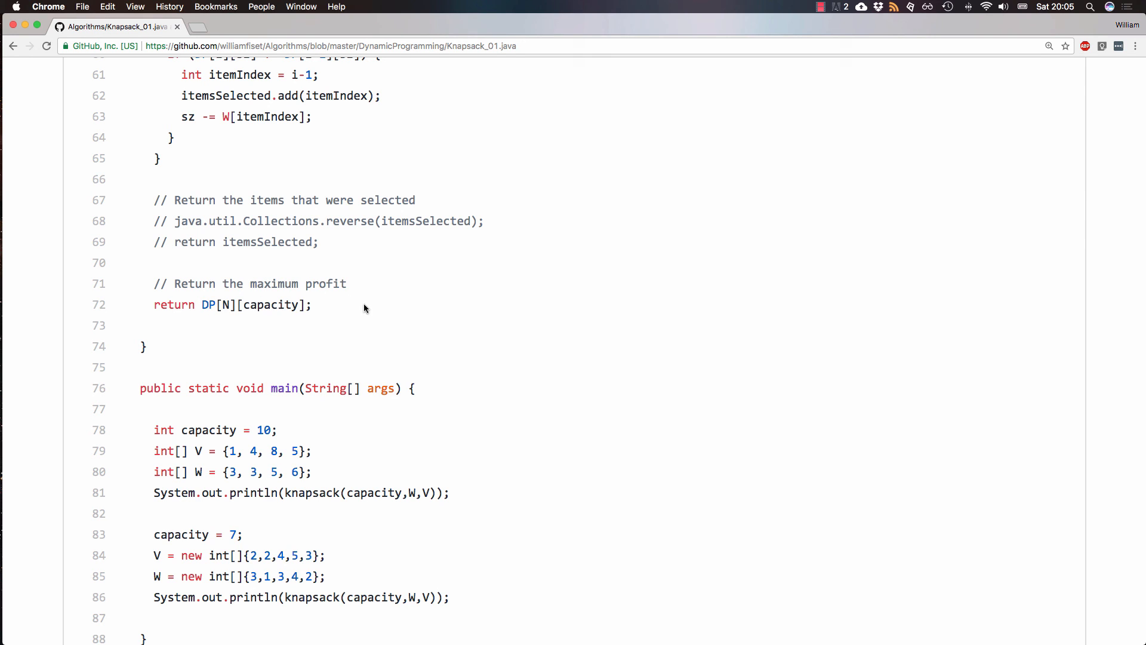
{"action": "scroll", "scroll_direction": "down", "scroll_amount": 3}
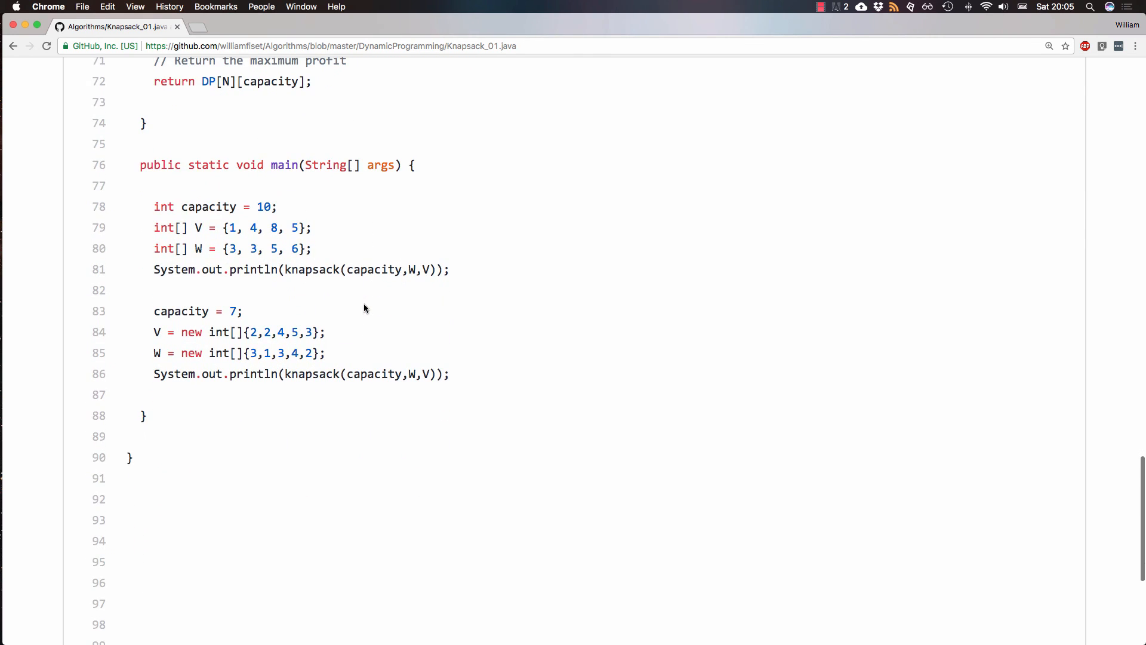
{"action": "mouse_move", "coordinate": [435, 308]}
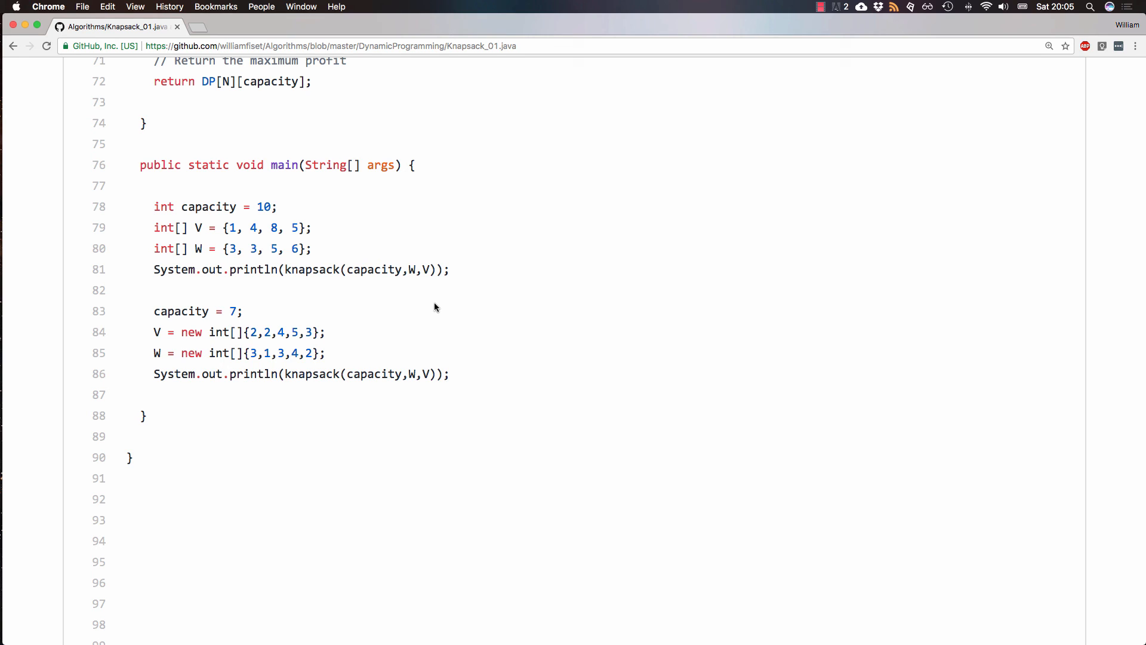
- Scroll back up to the class header and the knapsack method's parameter Javadoc
{"action": "scroll", "scroll_direction": "down", "scroll_amount": 3}
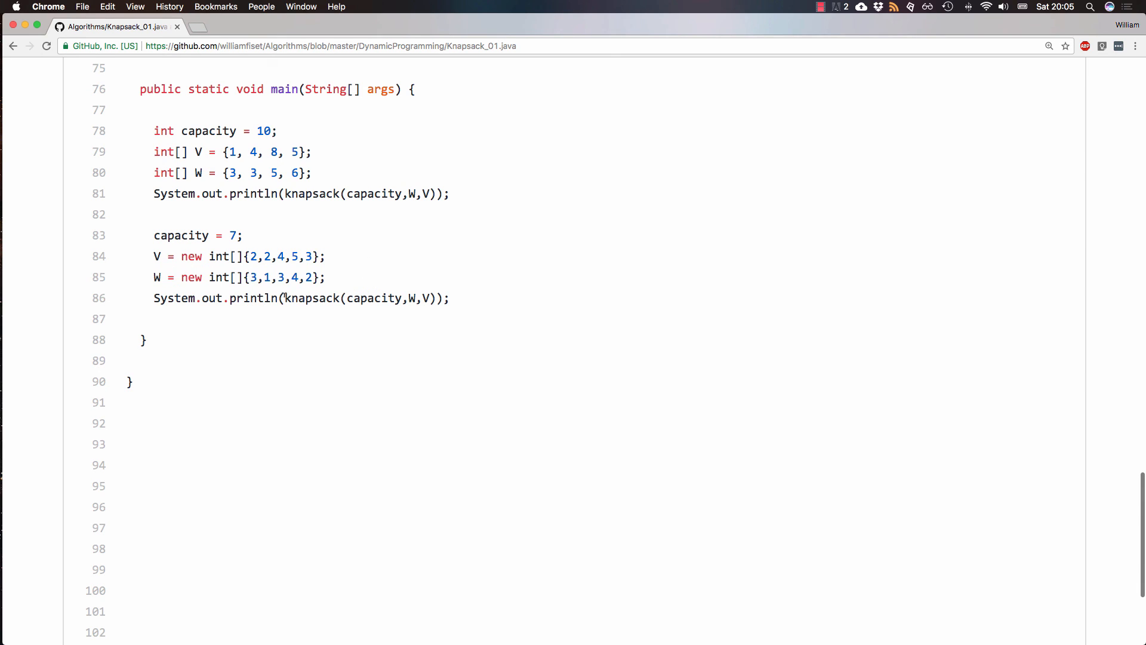
{"action": "mouse_move", "coordinate": [207, 307]}
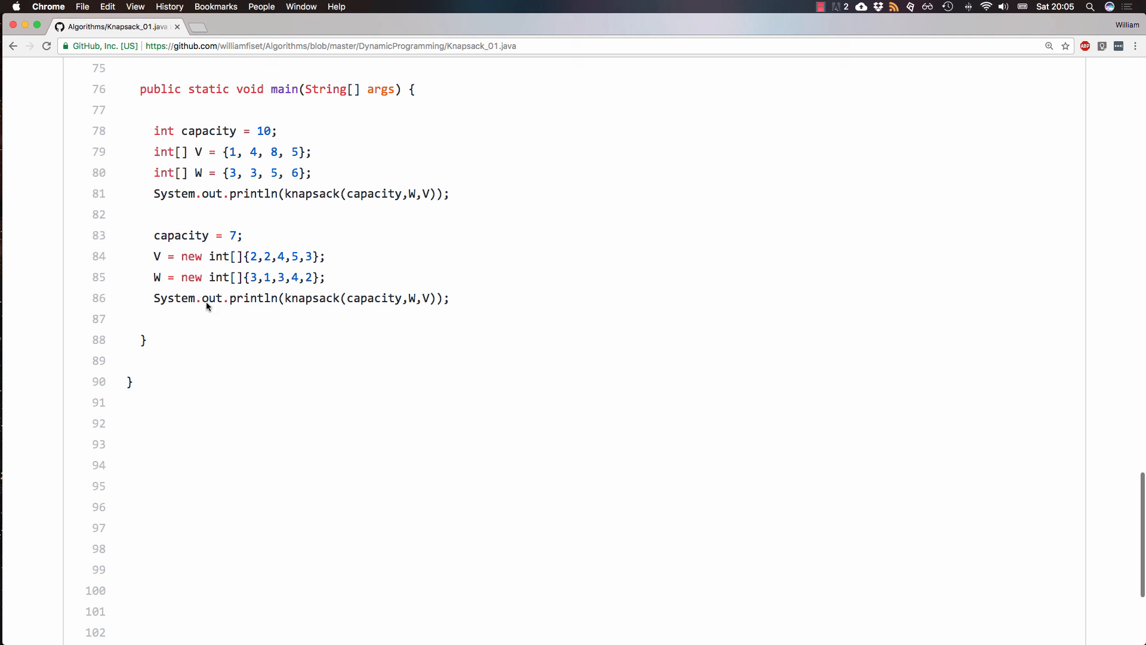
{"action": "scroll", "scroll_direction": "up", "scroll_amount": 3}
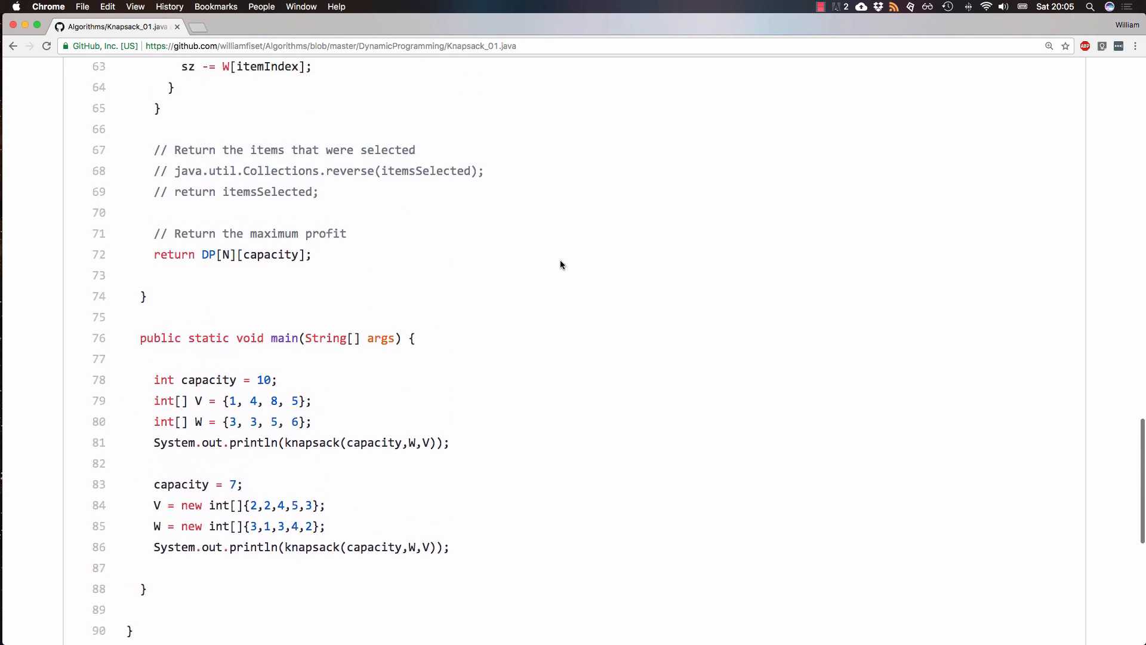
{"action": "scroll", "scroll_direction": "up", "scroll_amount": 3}
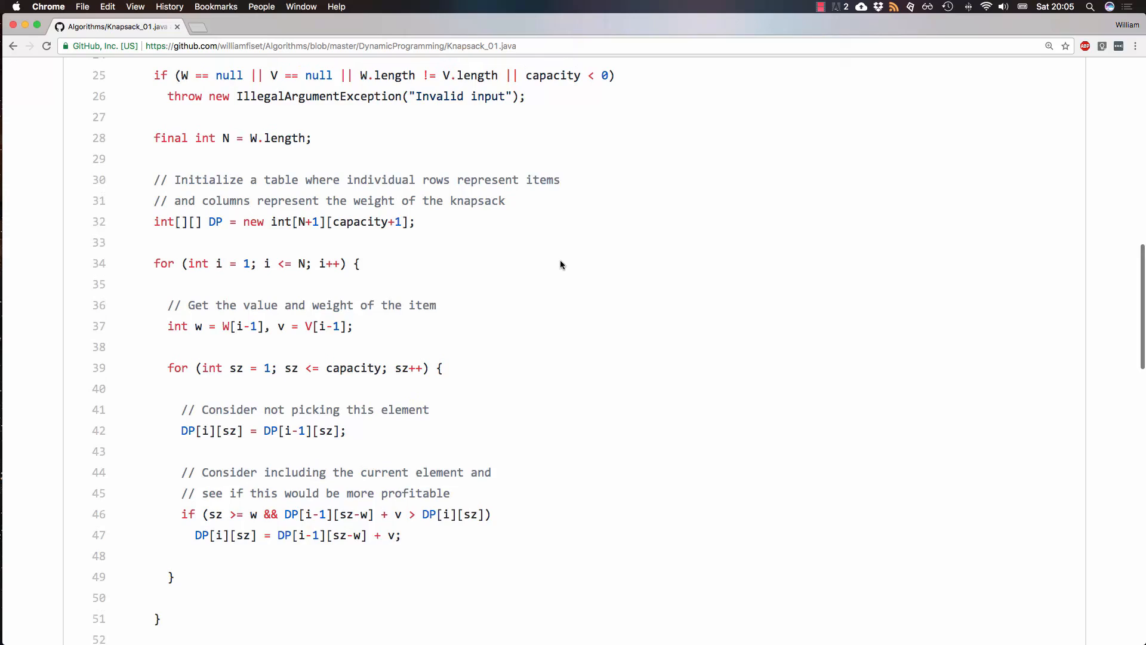
{"action": "scroll", "scroll_direction": "up", "scroll_amount": 3}
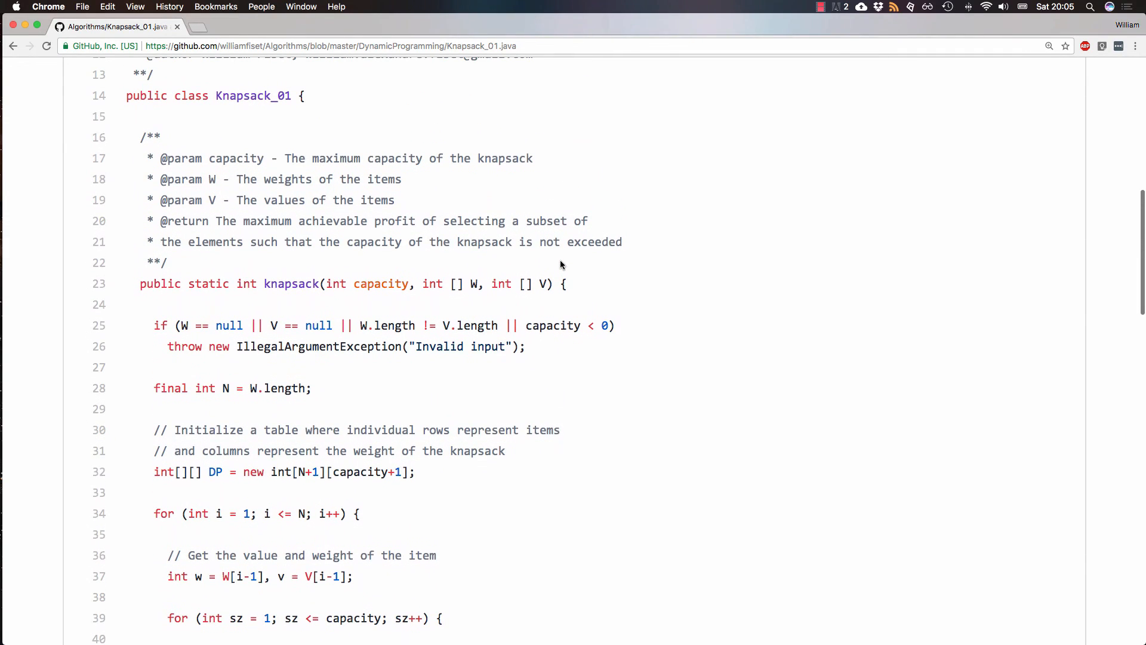